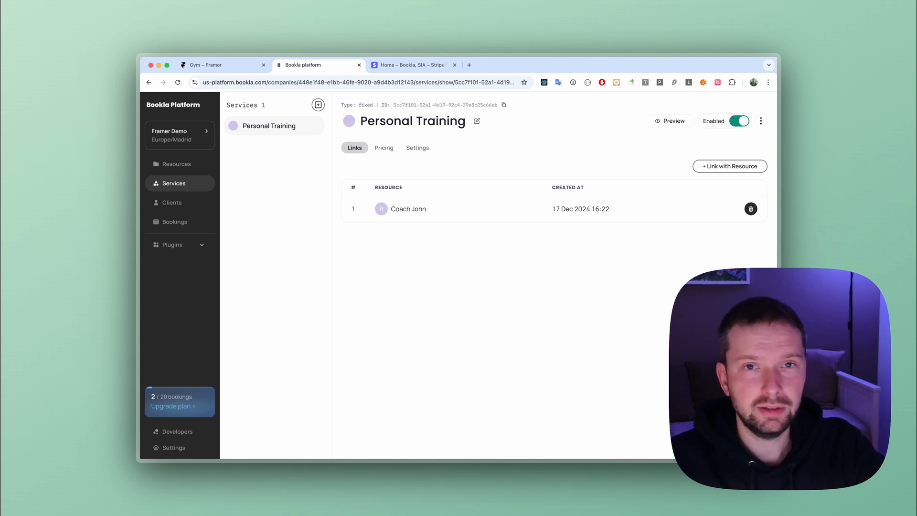
mouse_move(393, 312)
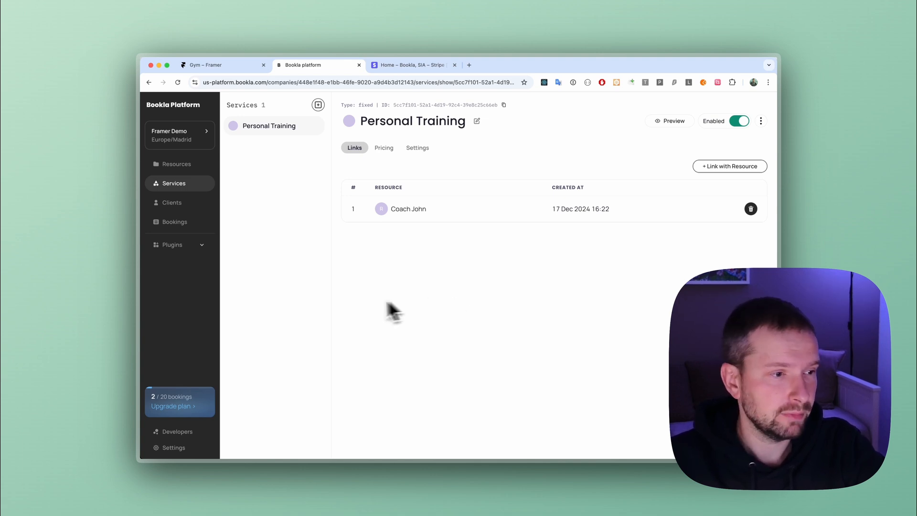
Step: Add the Stripe plugin from the plugin marketplace to the company
left_click(172, 244)
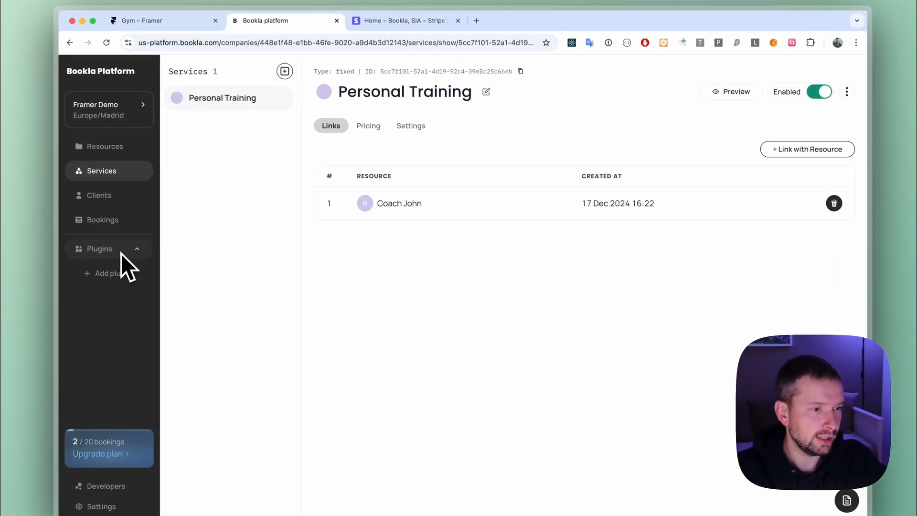
left_click(111, 273)
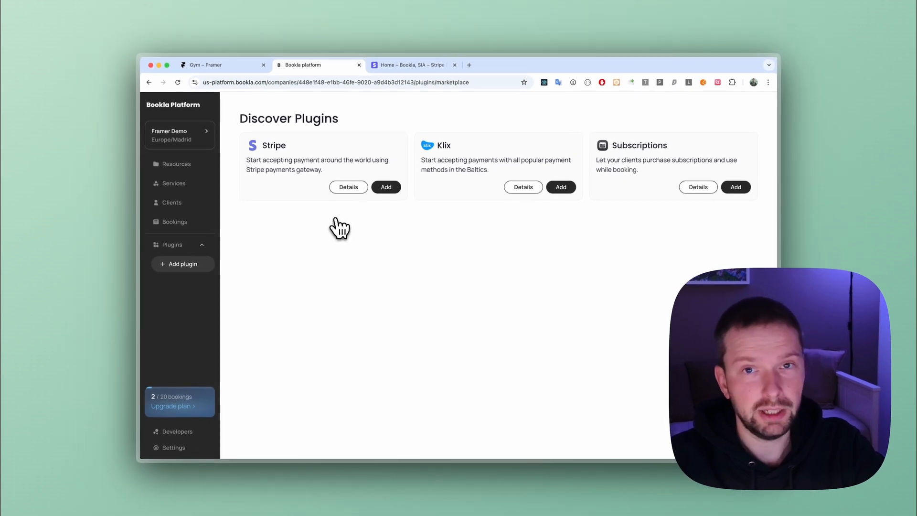
mouse_move(345, 168)
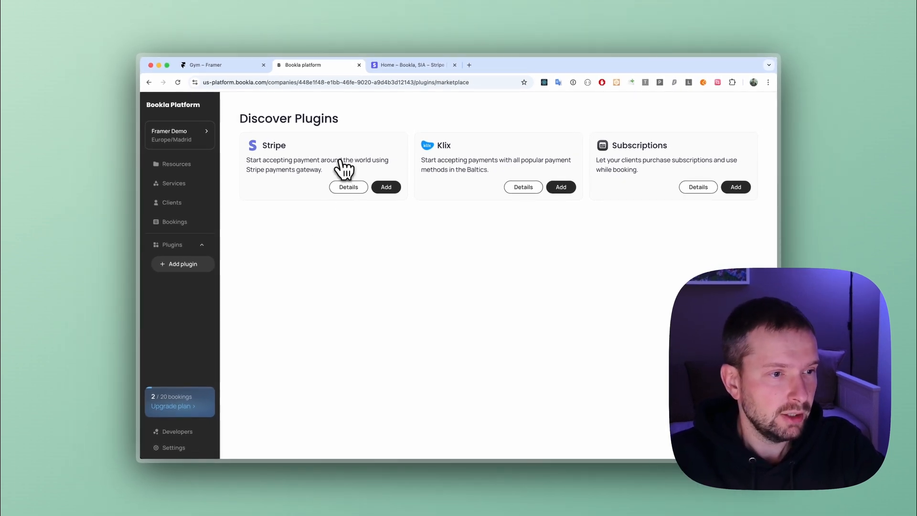
left_click(386, 187)
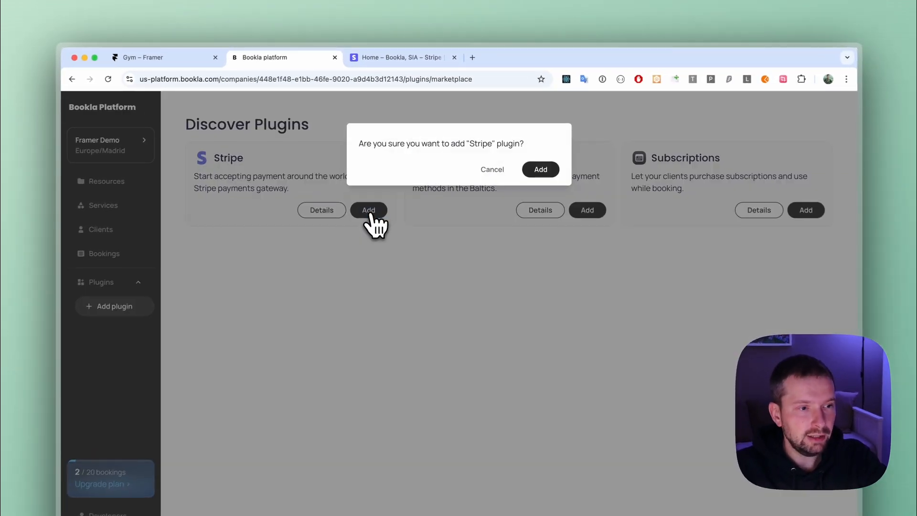
left_click(540, 170)
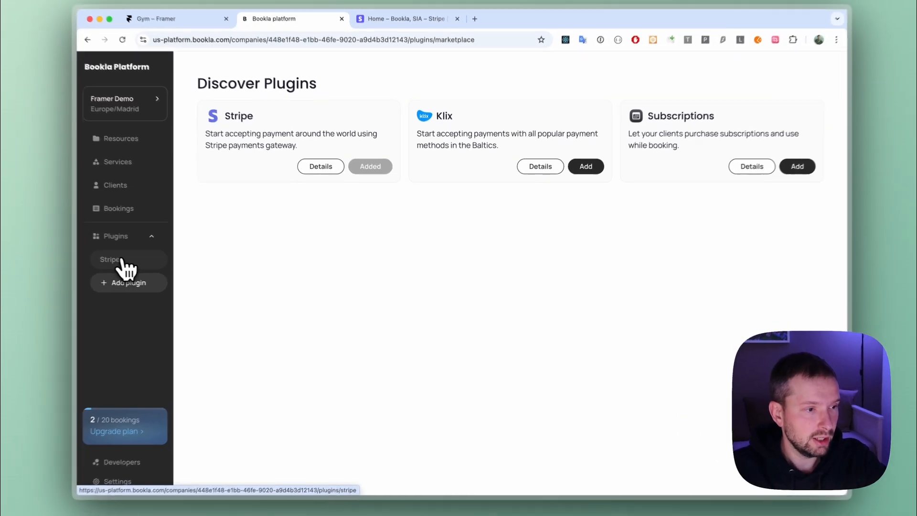
Step: Open the installed Stripe plugin page and start connecting a Stripe account
left_click(110, 259)
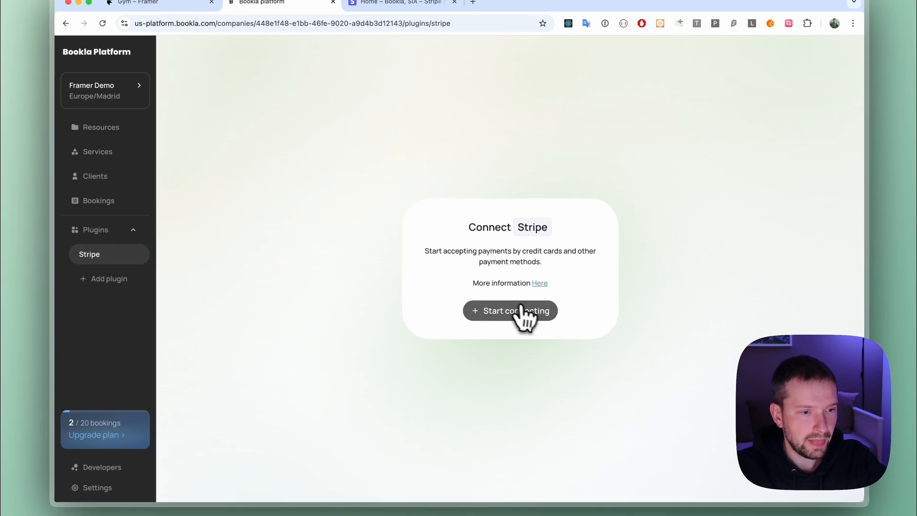
left_click(510, 310)
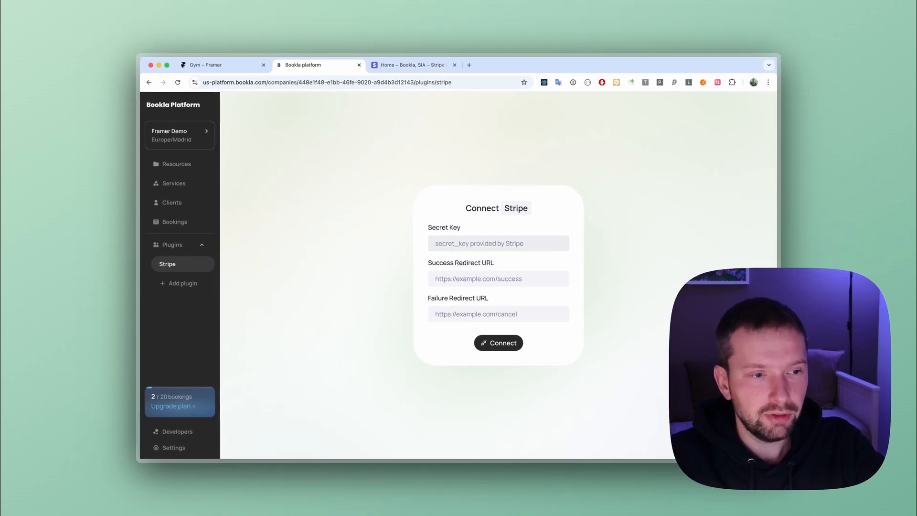
mouse_move(451, 248)
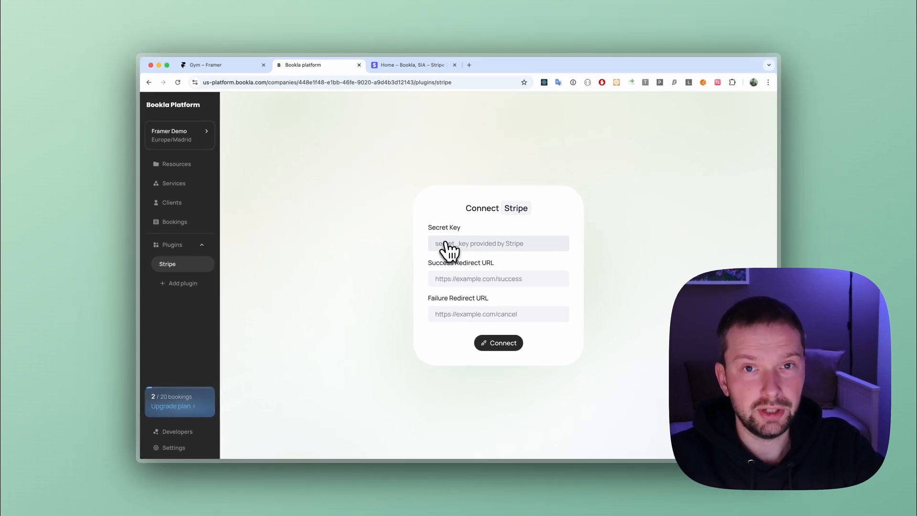
mouse_move(430, 147)
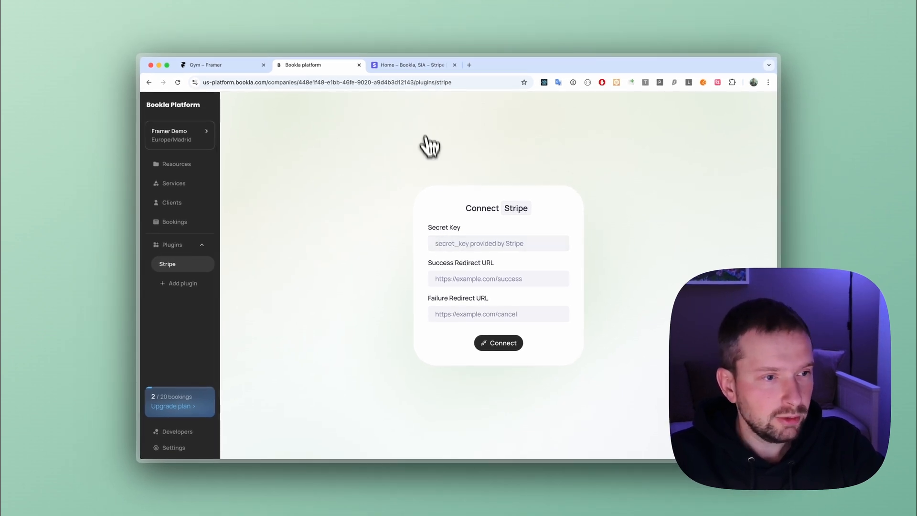
Step: In the Stripe tab, reach the test-mode API keys page via Developers
left_click(409, 65)
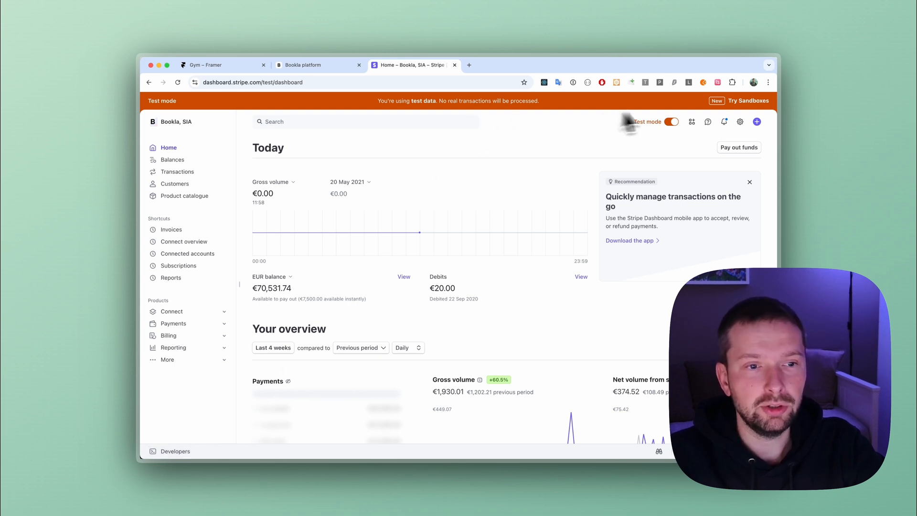
mouse_move(578, 126)
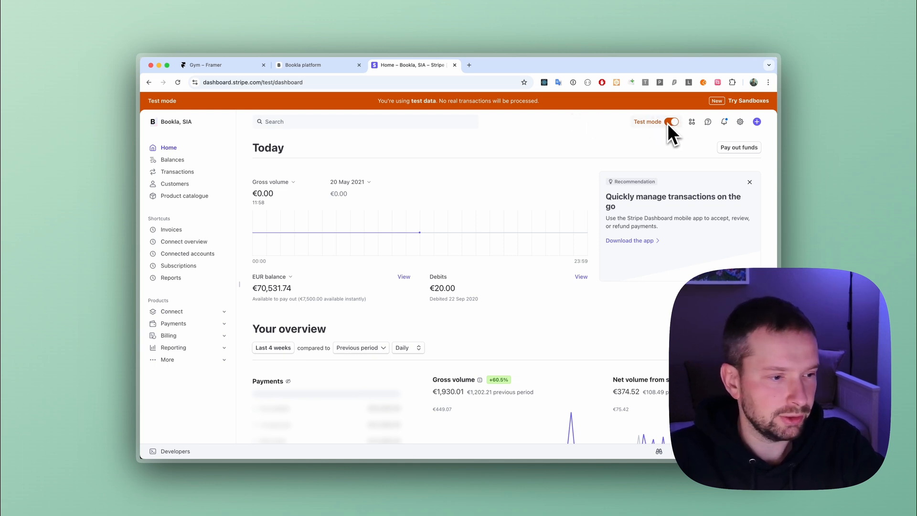
left_click(176, 451)
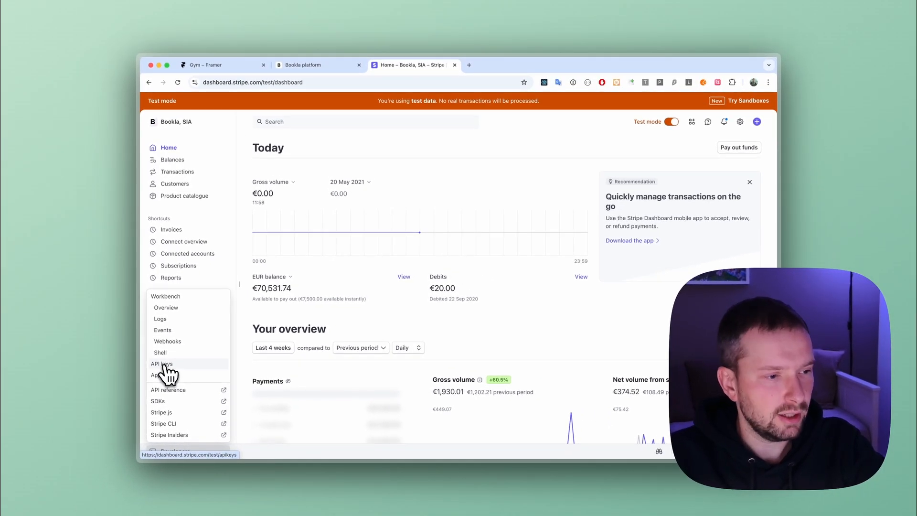
left_click(162, 364)
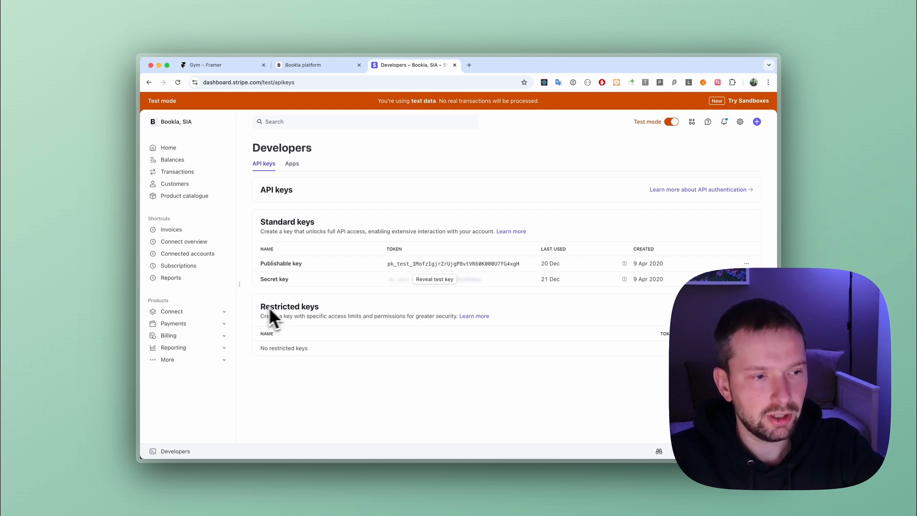
mouse_move(505, 331)
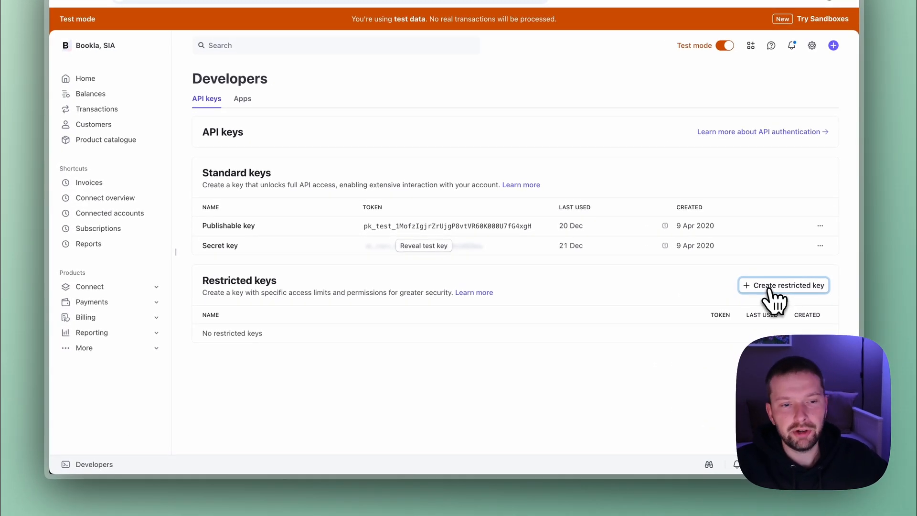
Step: Create a restricted key for another website, named for Bookla with URL bookla.com
left_click(784, 284)
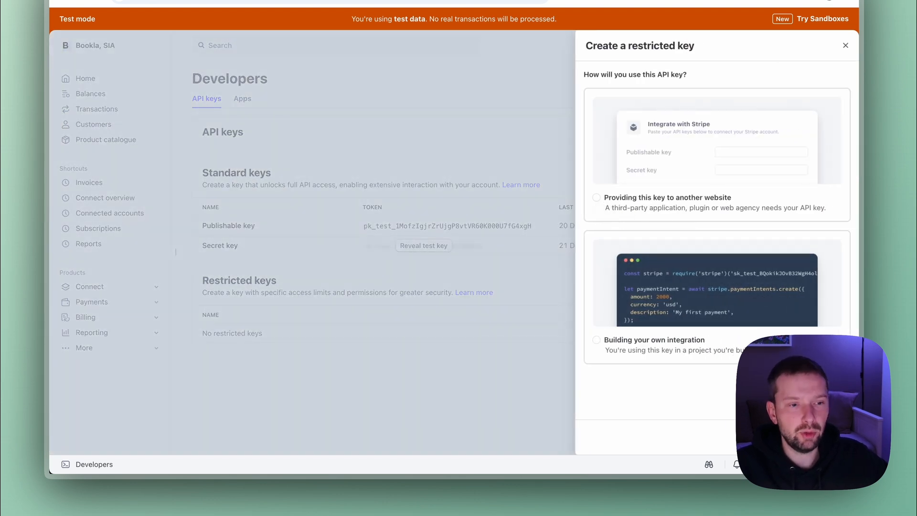
left_click(596, 198)
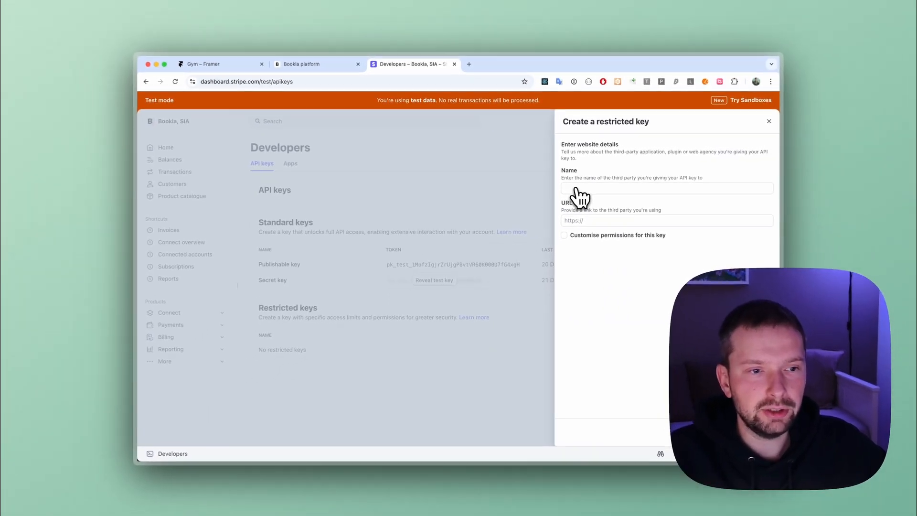
mouse_move(617, 190)
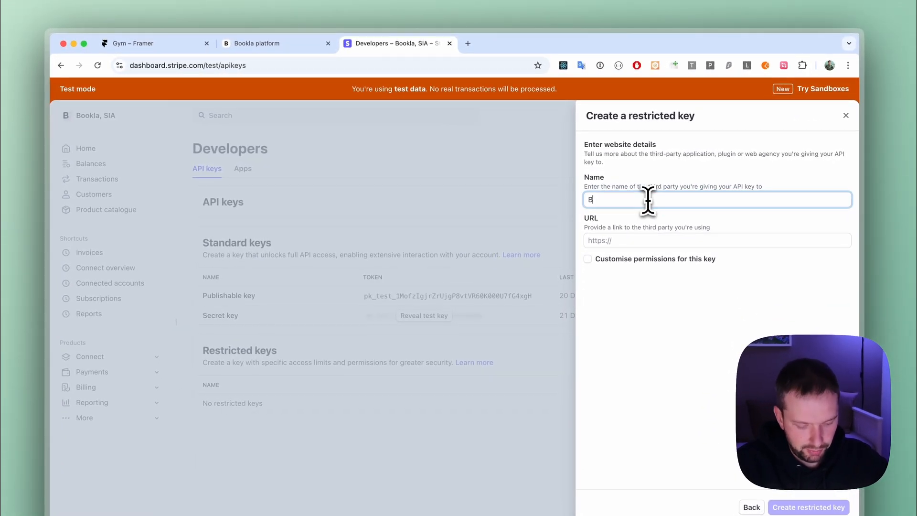
type("ookla")
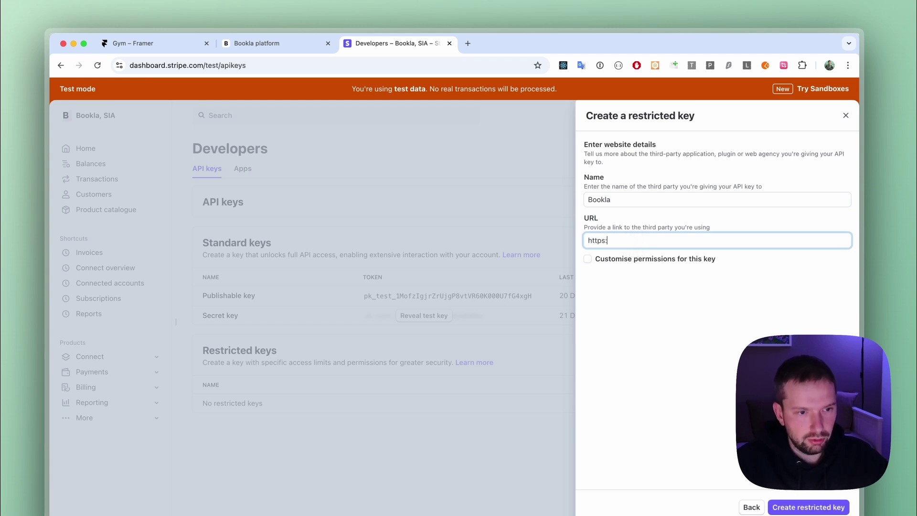
type("//bookla.com")
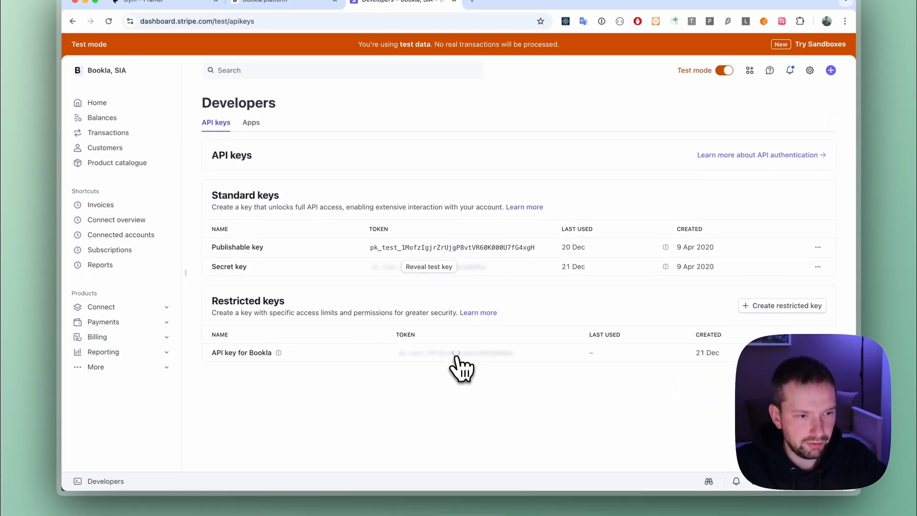
Step: Reveal the restricted test key and paste it into Bookla's Secret Key field
left_click(458, 352)
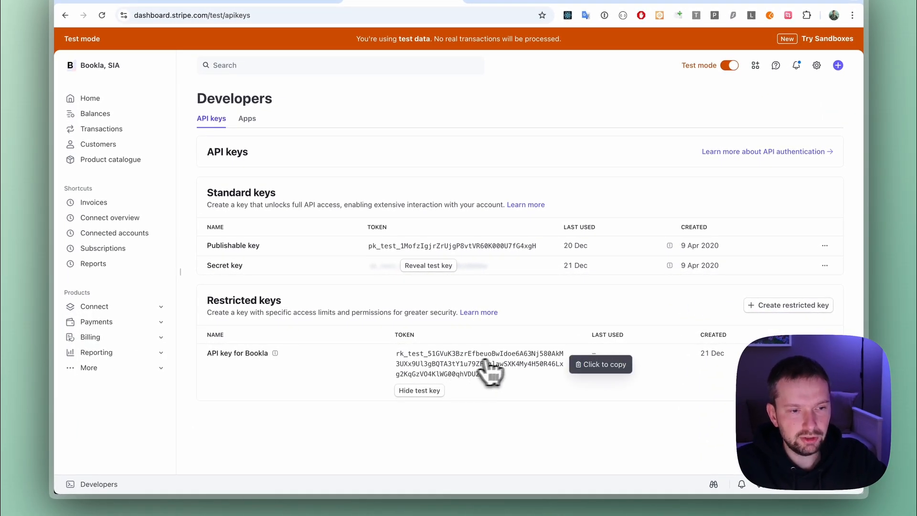
mouse_move(266, 68)
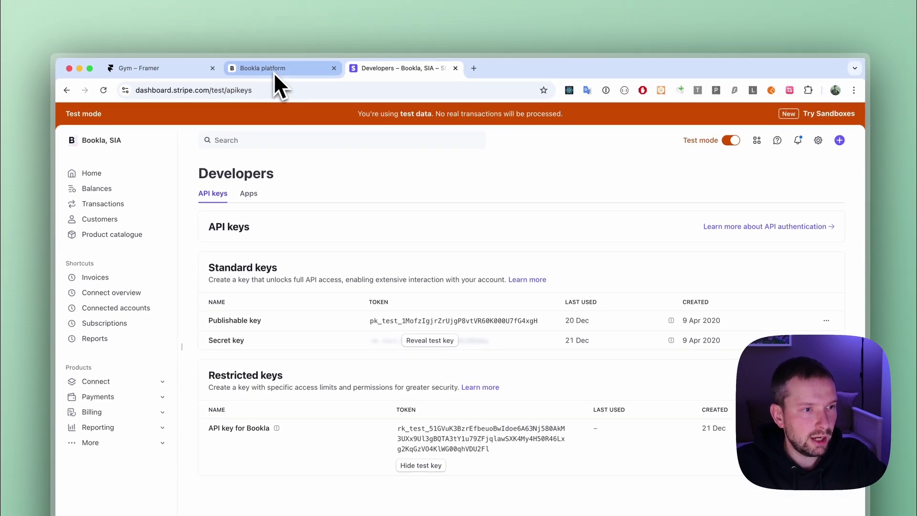
left_click(271, 68)
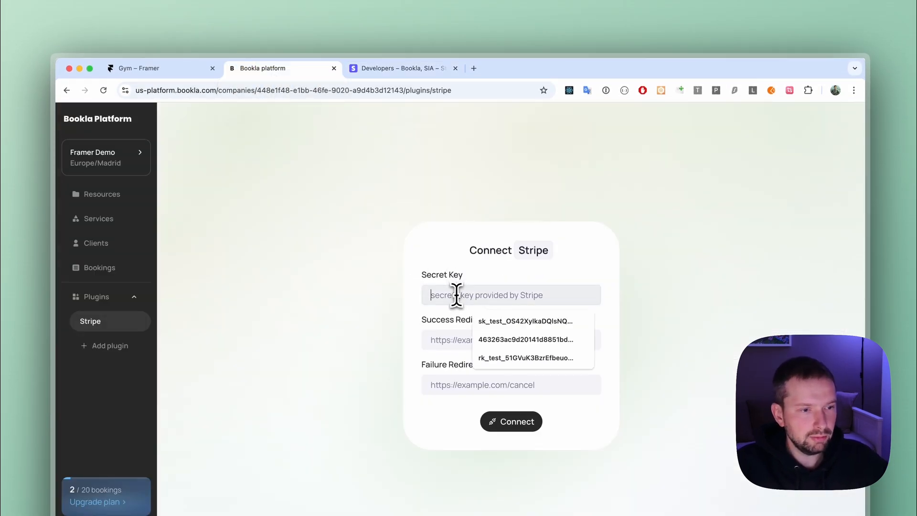
left_click(525, 357)
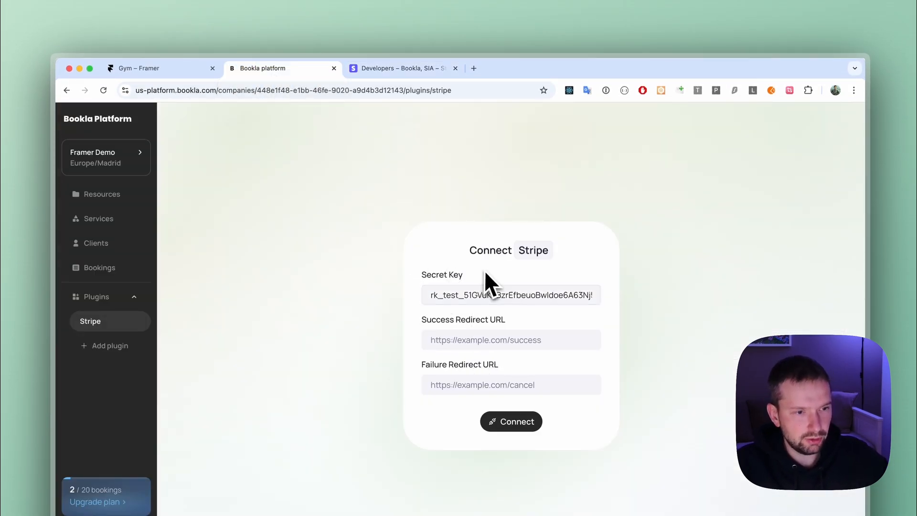
scroll("down", 3)
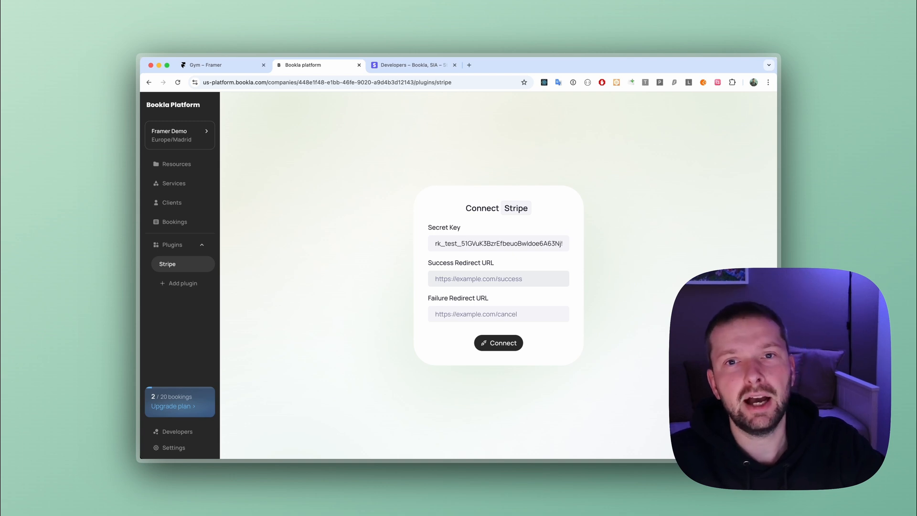
mouse_move(217, 68)
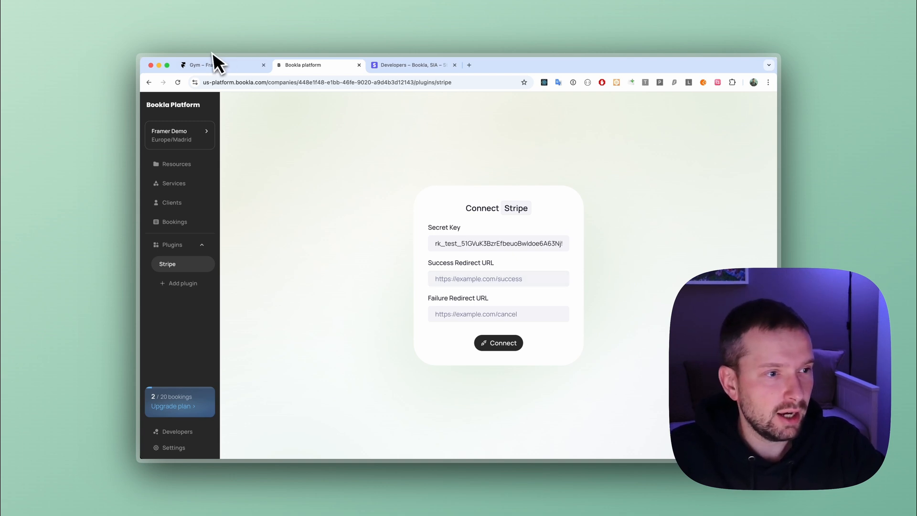
mouse_move(219, 65)
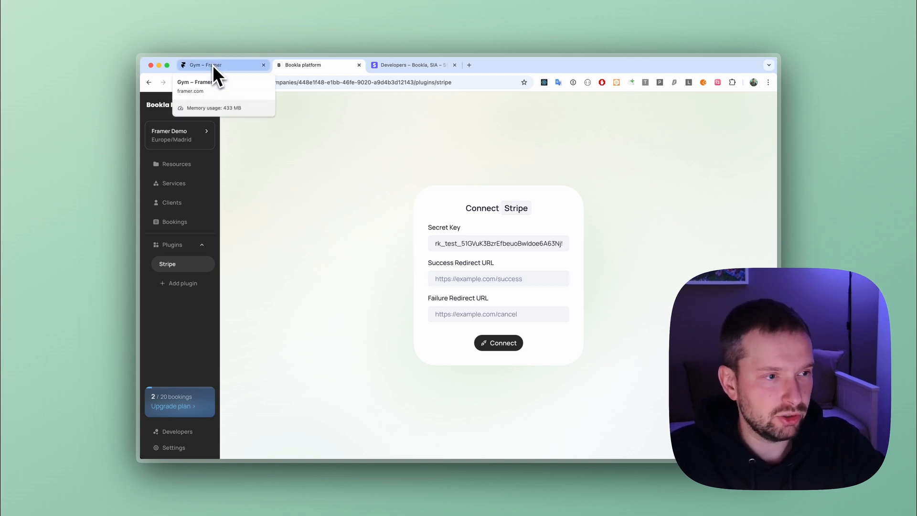
Step: Publish the Gym site update and open its live /success page in a new tab
left_click(207, 65)
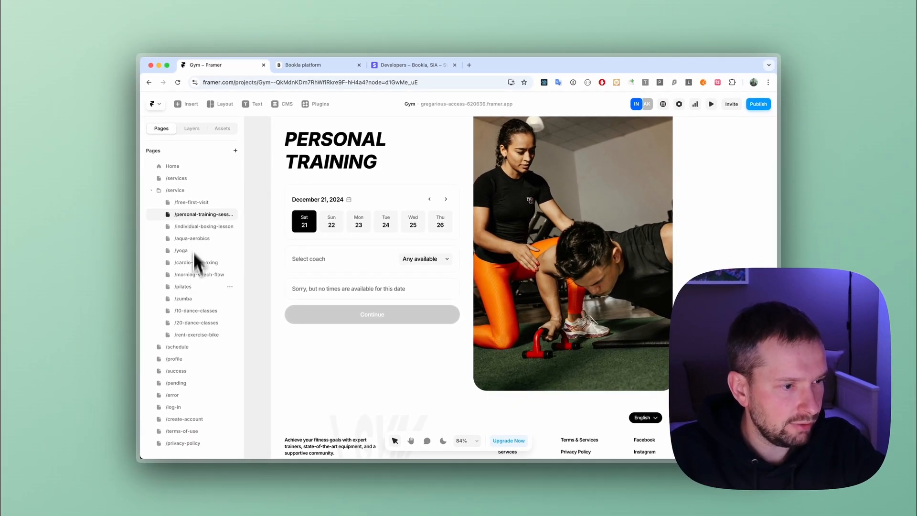
left_click(105, 372)
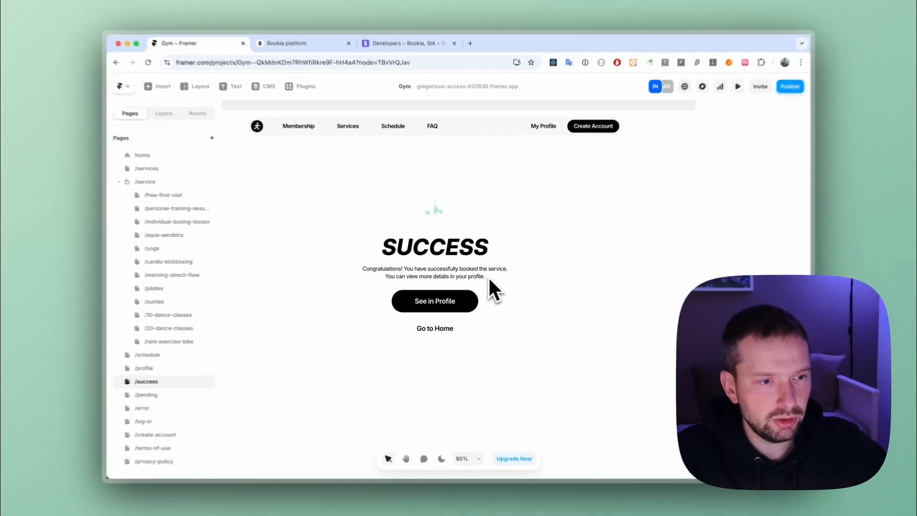
left_click(433, 246)
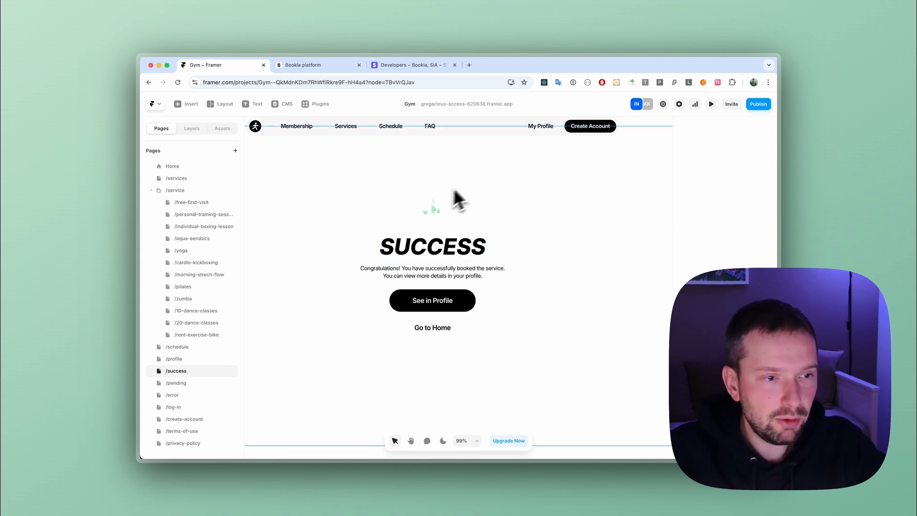
mouse_move(544, 197)
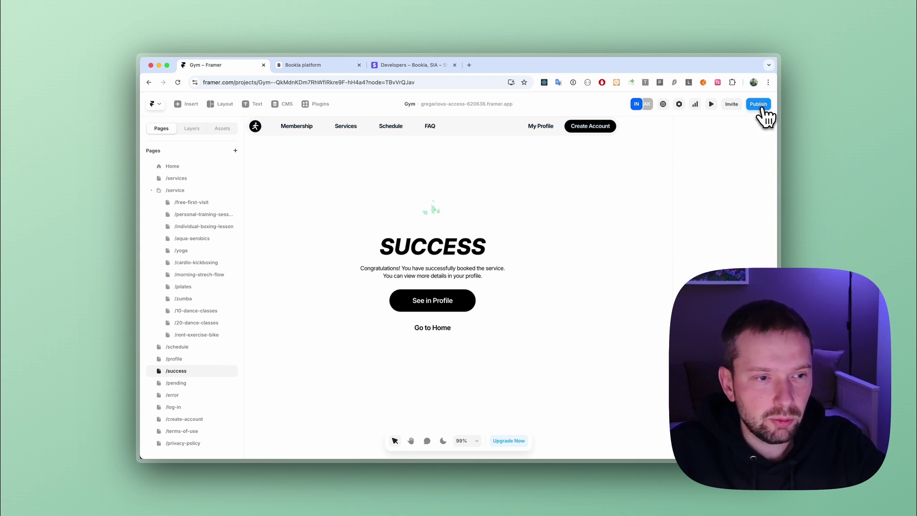
left_click(758, 105)
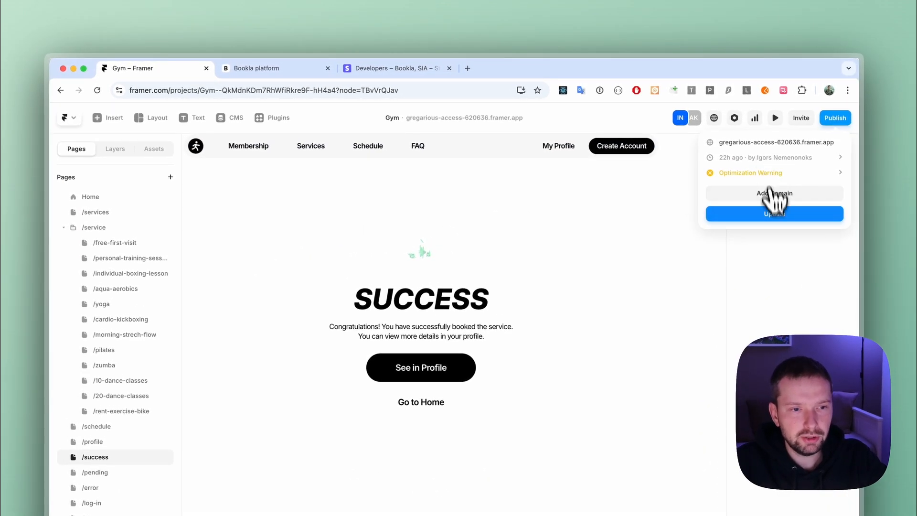
left_click(774, 213)
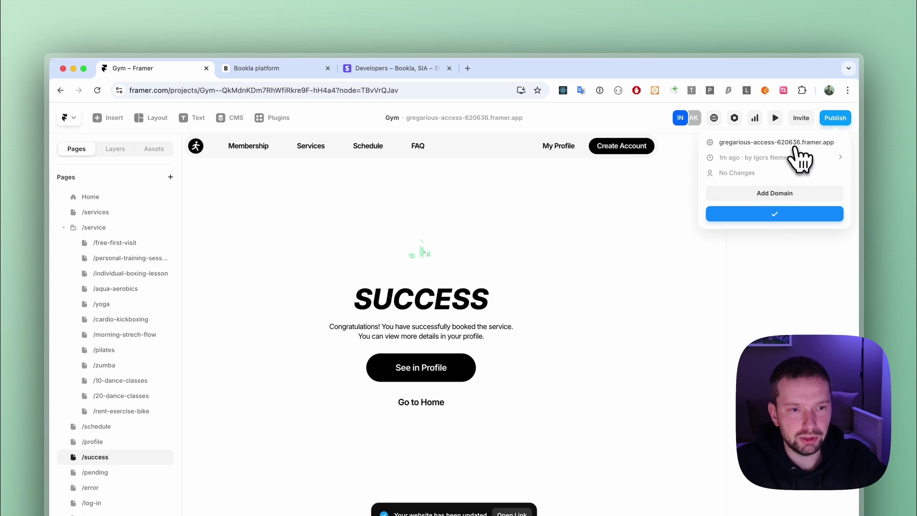
left_click(777, 142)
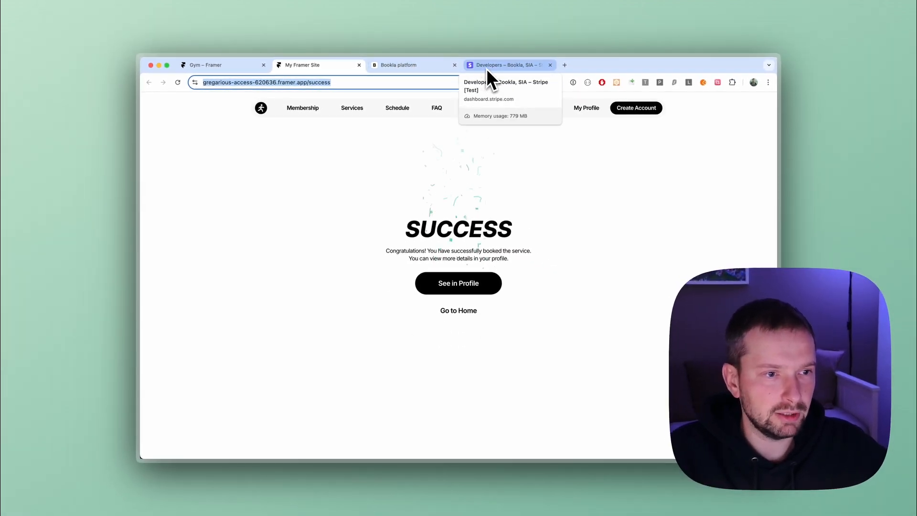
Step: Fill Success Redirect URL with the live Gym /success address, then return to Framer
left_click(398, 65)
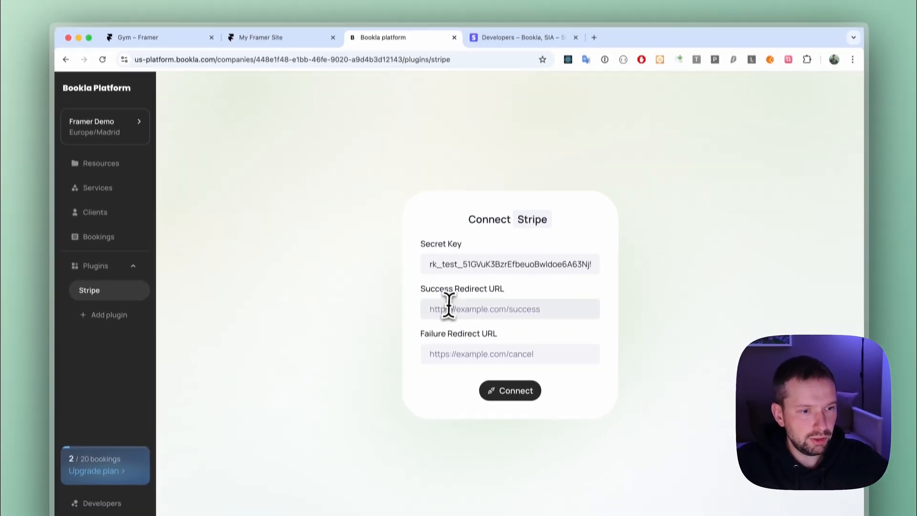
left_click(509, 338)
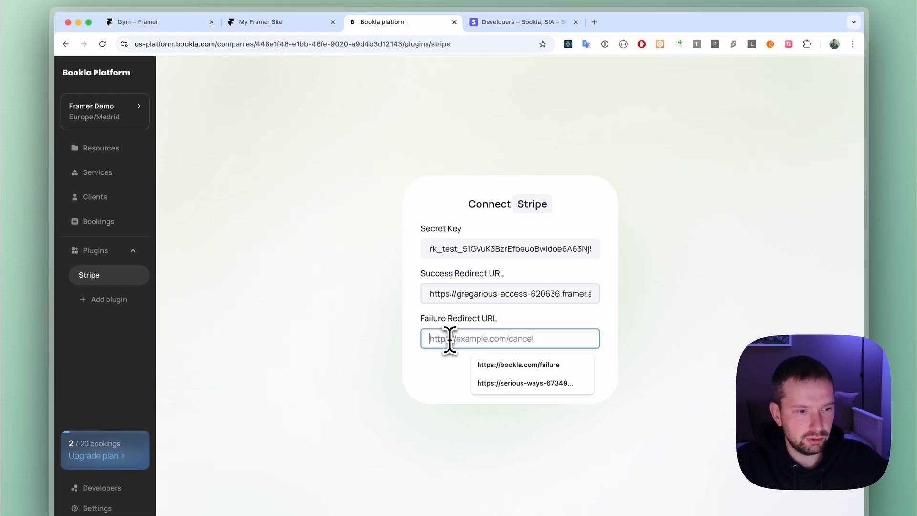
left_click(281, 68)
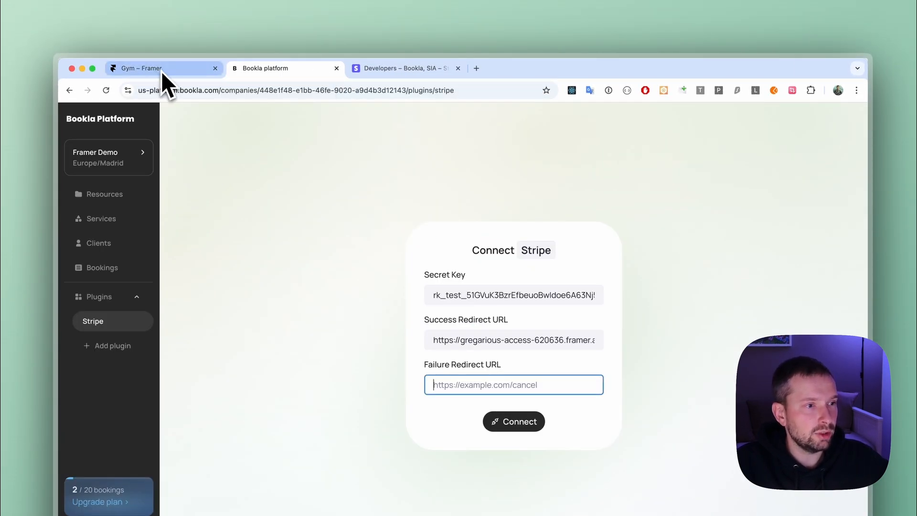
left_click(141, 68)
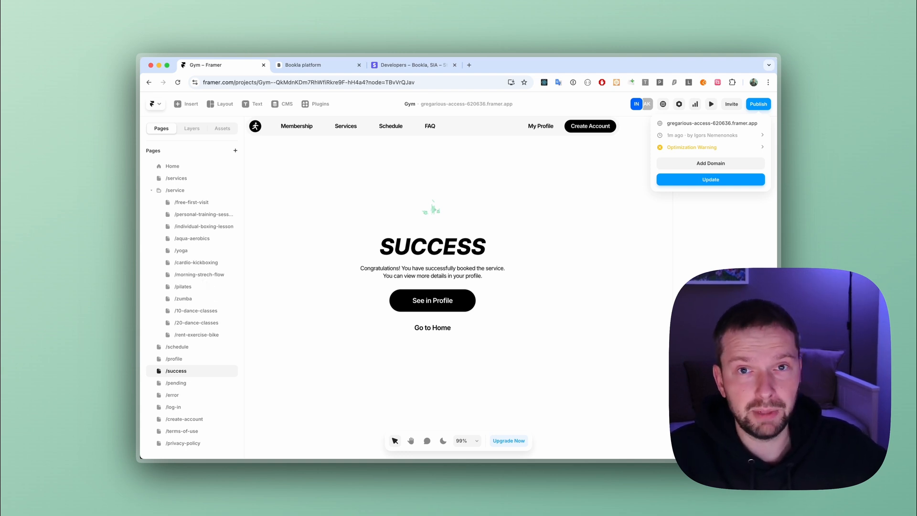
mouse_move(209, 296)
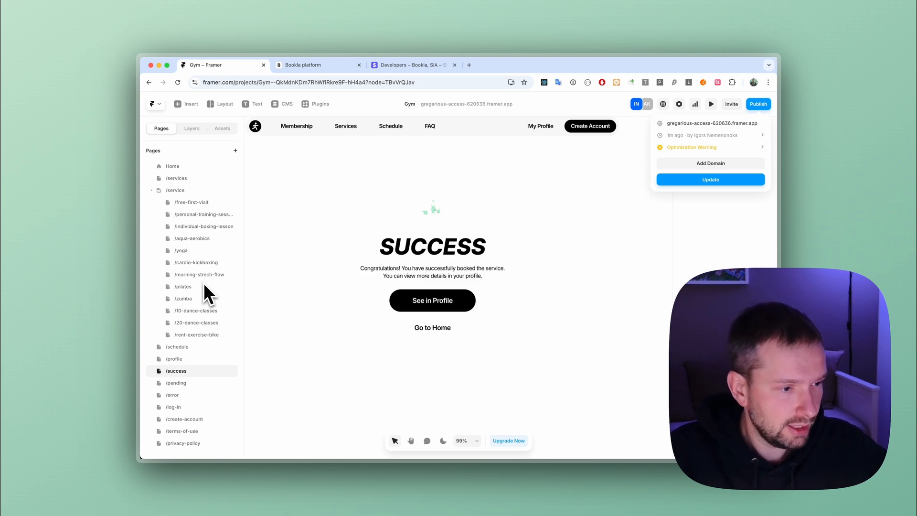
Step: Open the Gym site's live /error page and copy its address
left_click(99, 387)
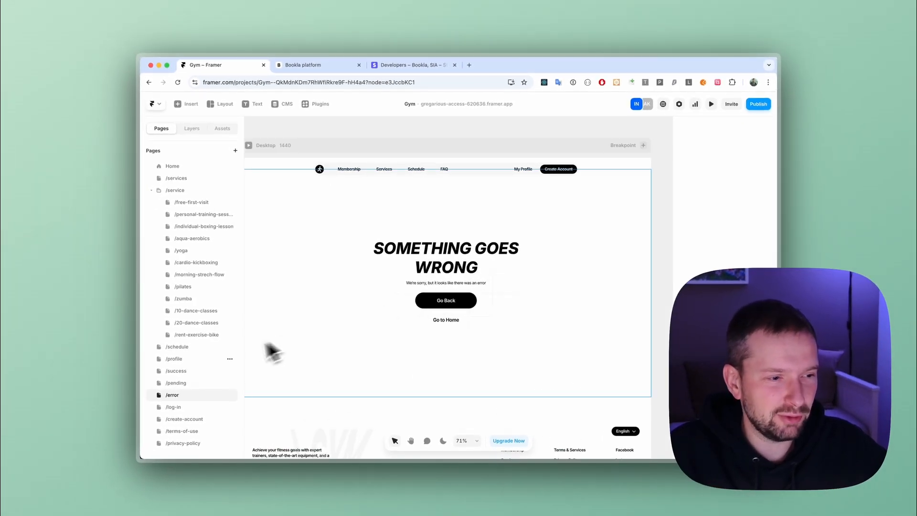
left_click(445, 258)
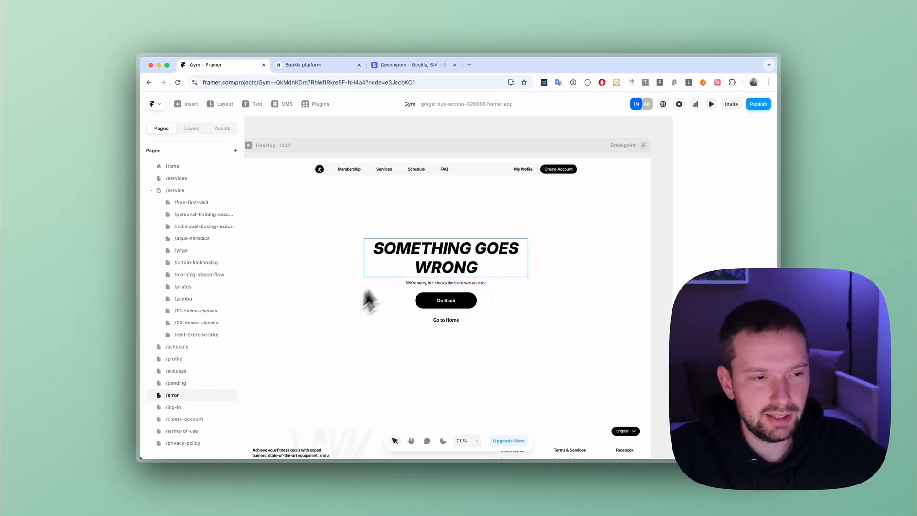
mouse_move(402, 264)
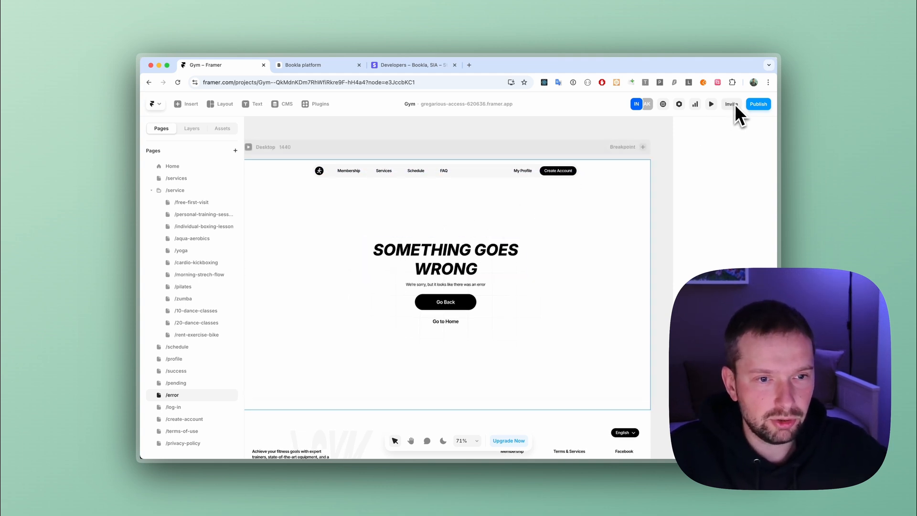
left_click(758, 104)
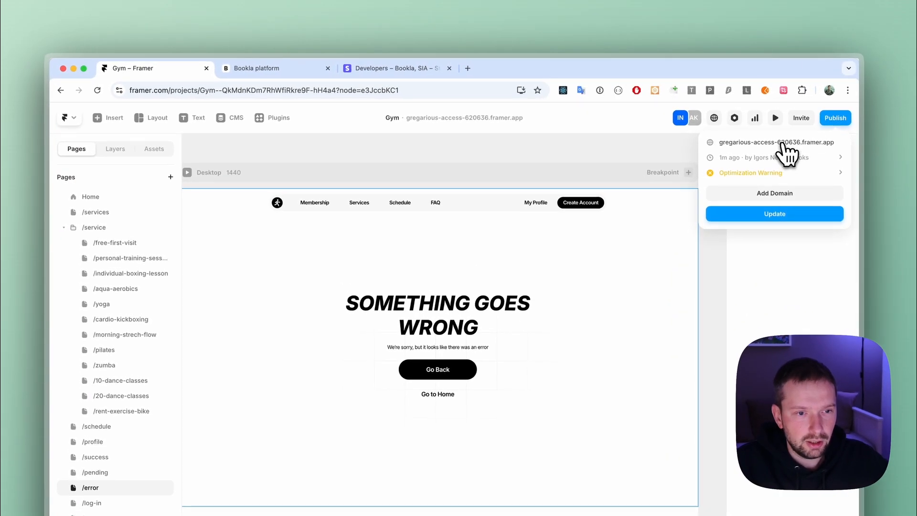
left_click(776, 142)
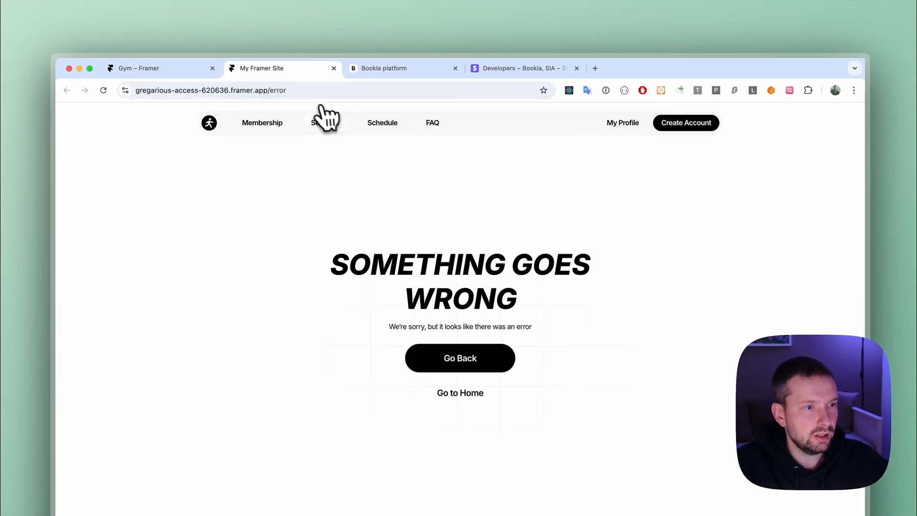
left_click(234, 91)
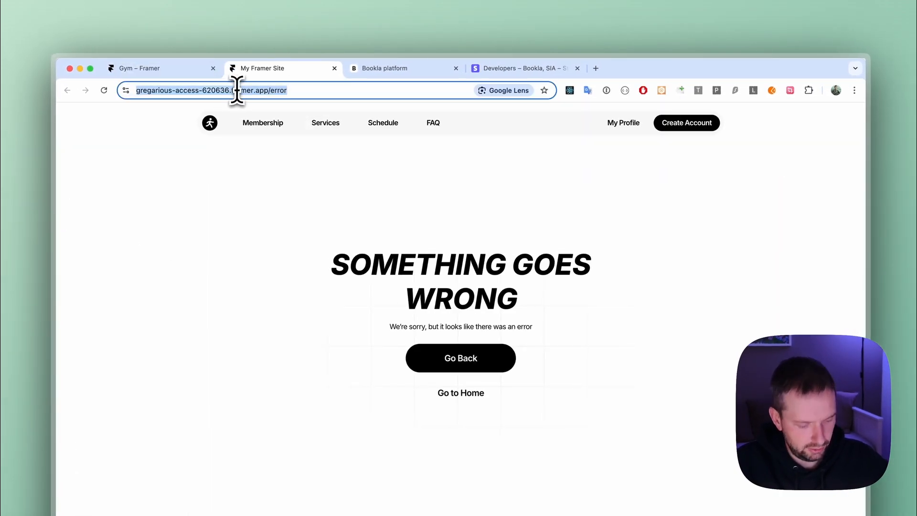
left_click(385, 68)
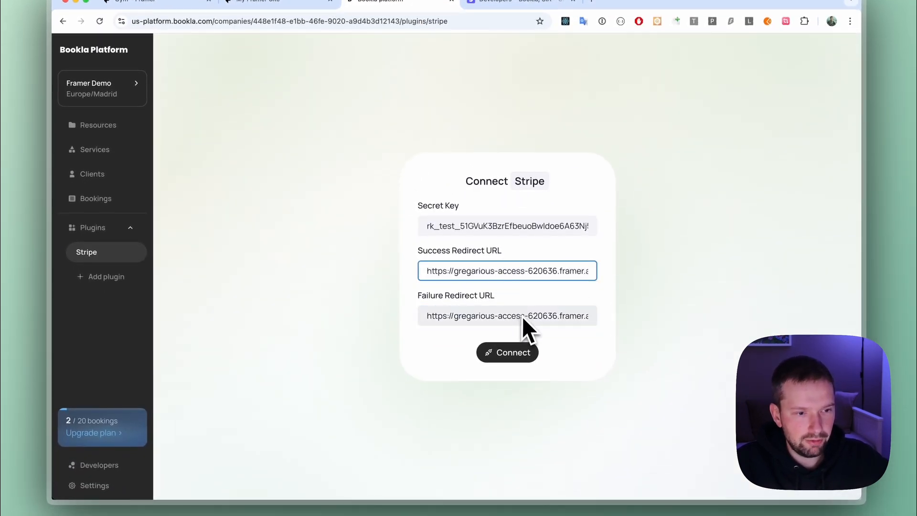
Step: Paste the /error URL as Failure Redirect URL and connect Stripe
left_click(506, 352)
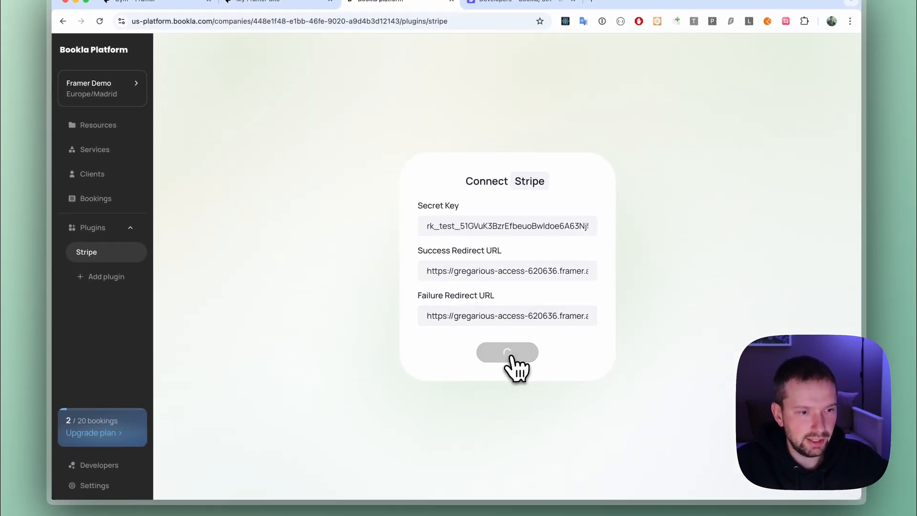
left_click(506, 352)
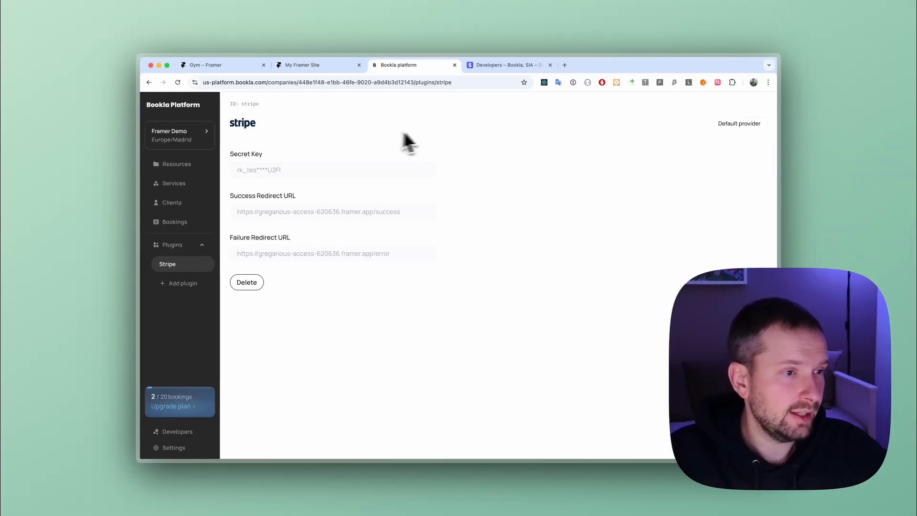
mouse_move(354, 127)
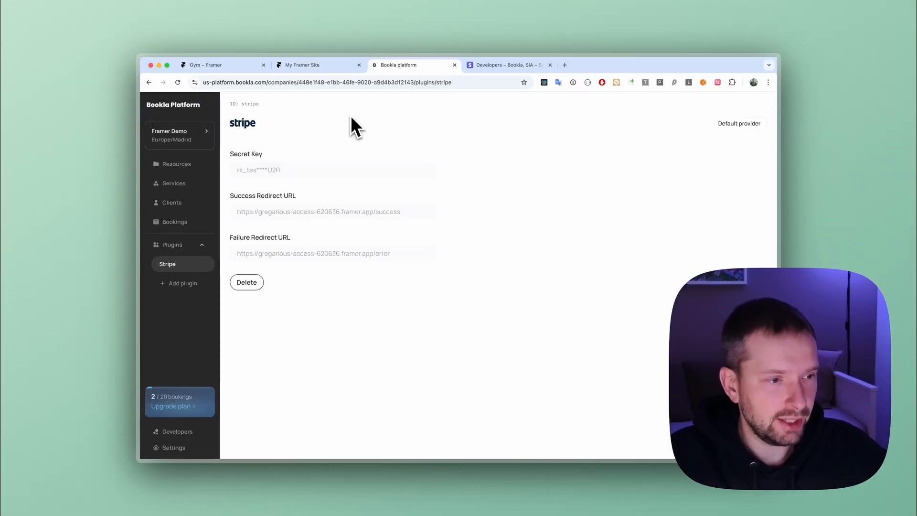
mouse_move(244, 212)
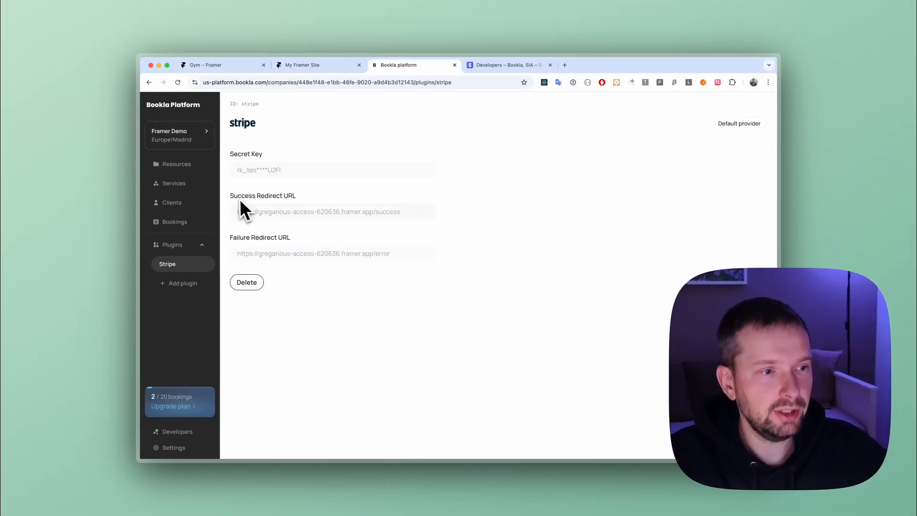
mouse_move(307, 254)
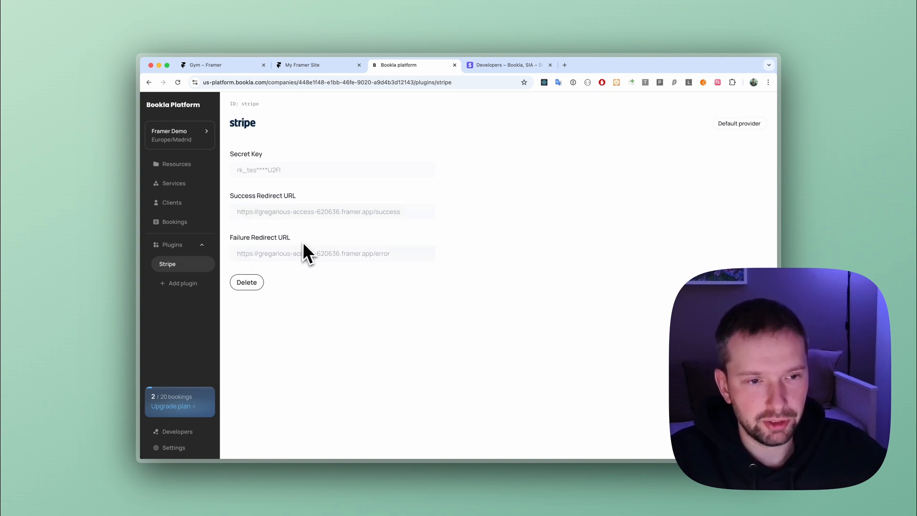
mouse_move(295, 200)
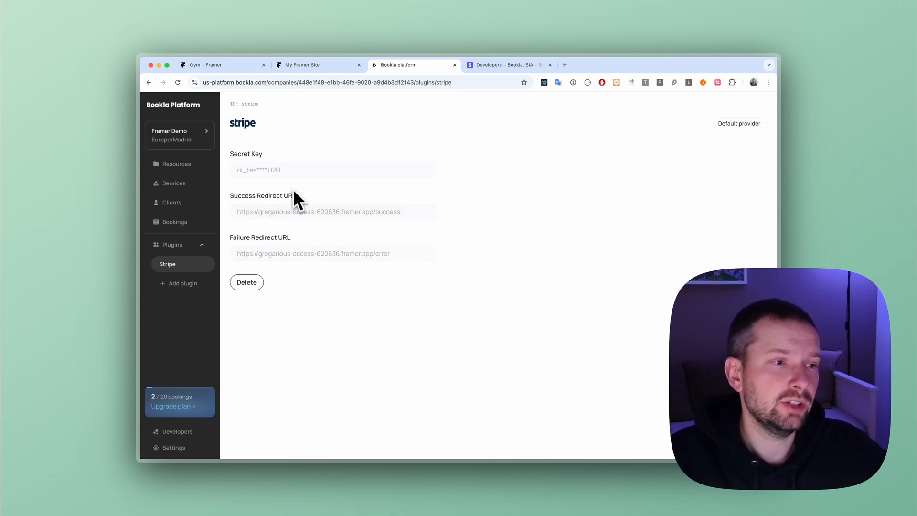
mouse_move(291, 290)
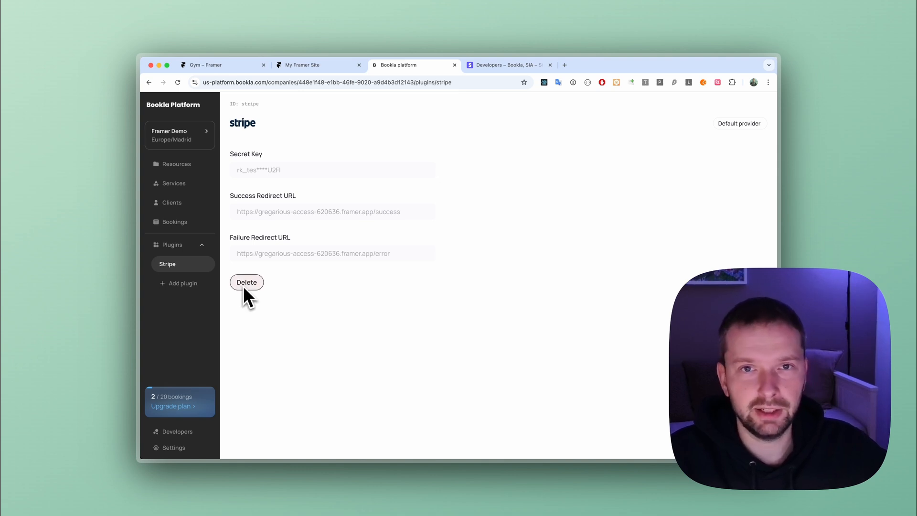
mouse_move(245, 298)
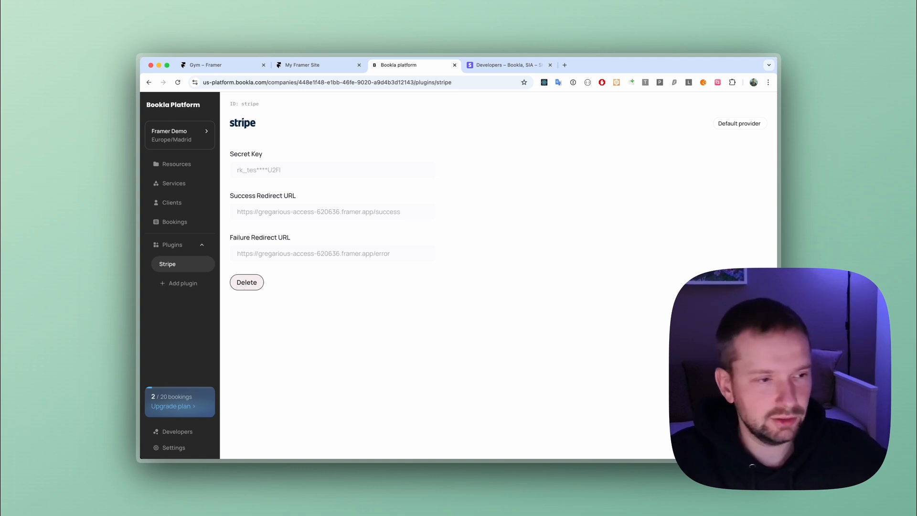
mouse_move(281, 225)
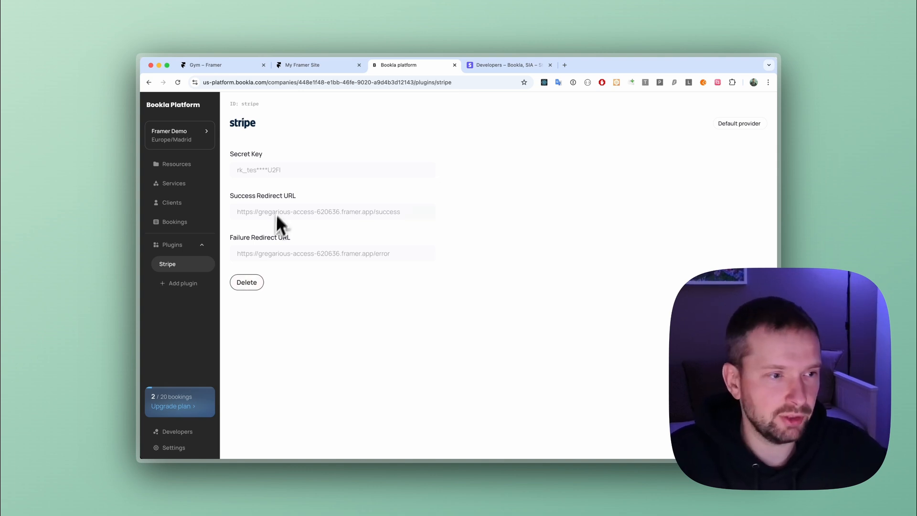
mouse_move(279, 184)
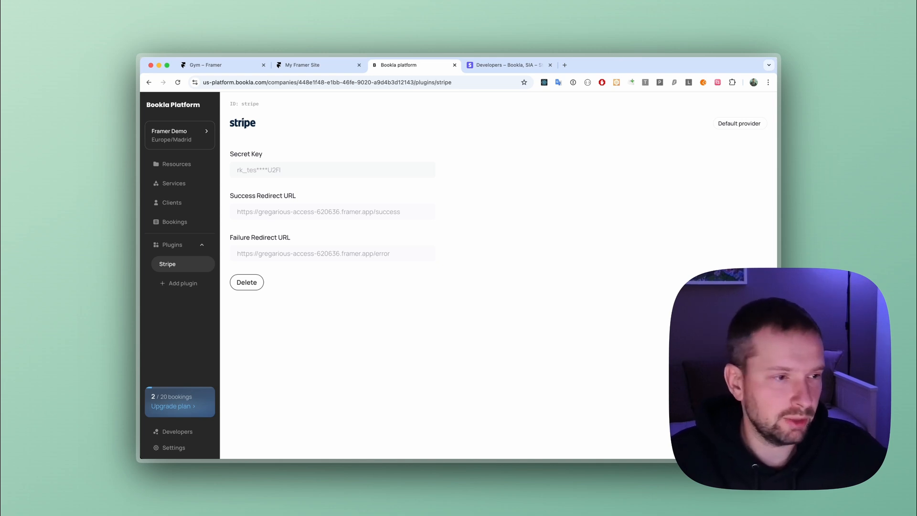
mouse_move(357, 130)
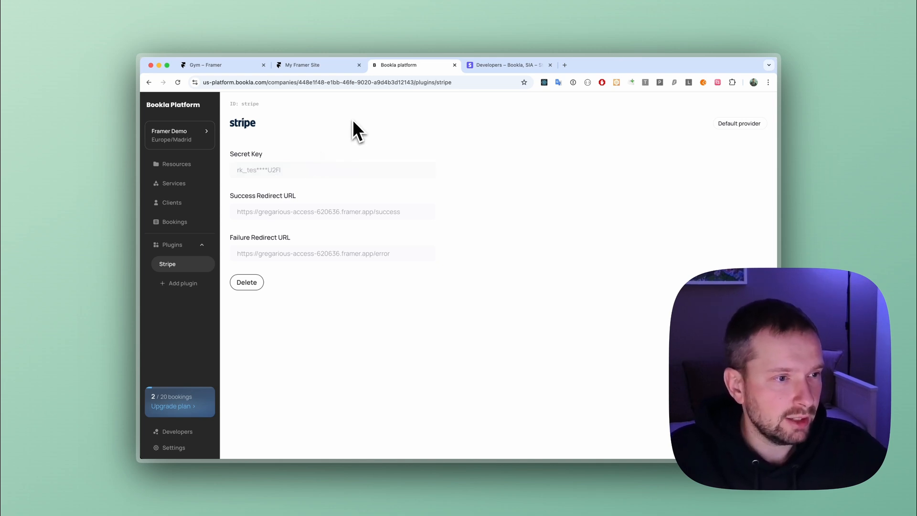
mouse_move(325, 138)
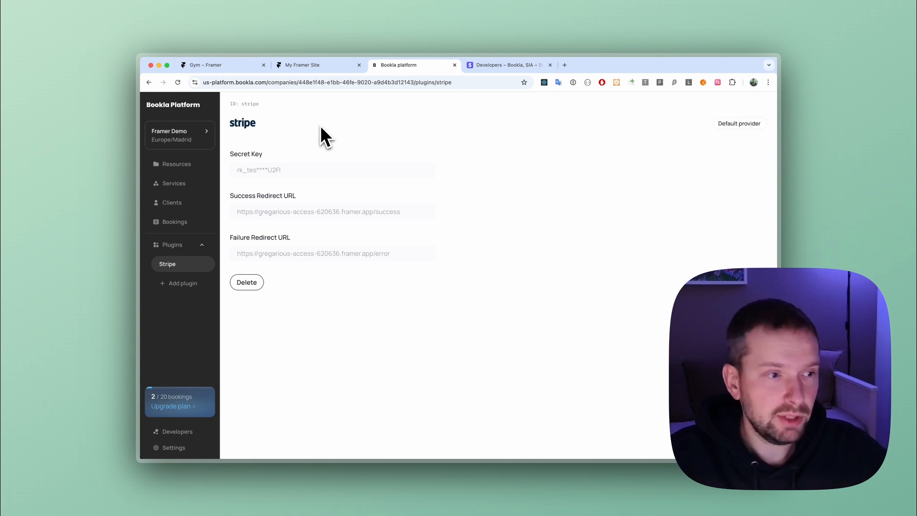
Step: Save Personal Training's booking policy as Needs prepayment
left_click(173, 182)
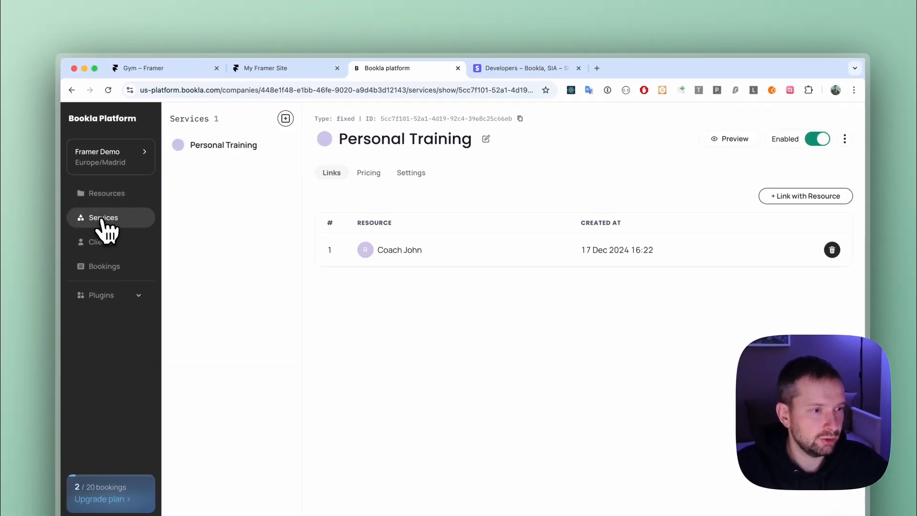
mouse_move(216, 155)
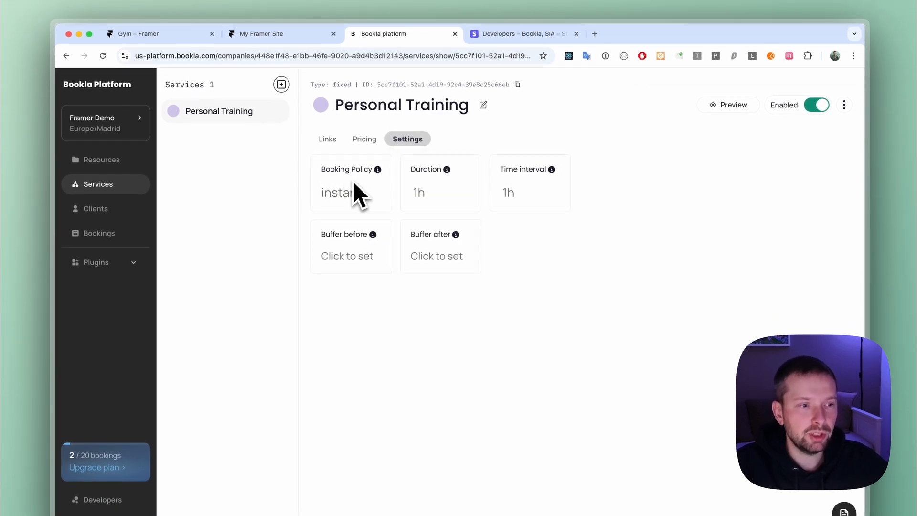
left_click(348, 192)
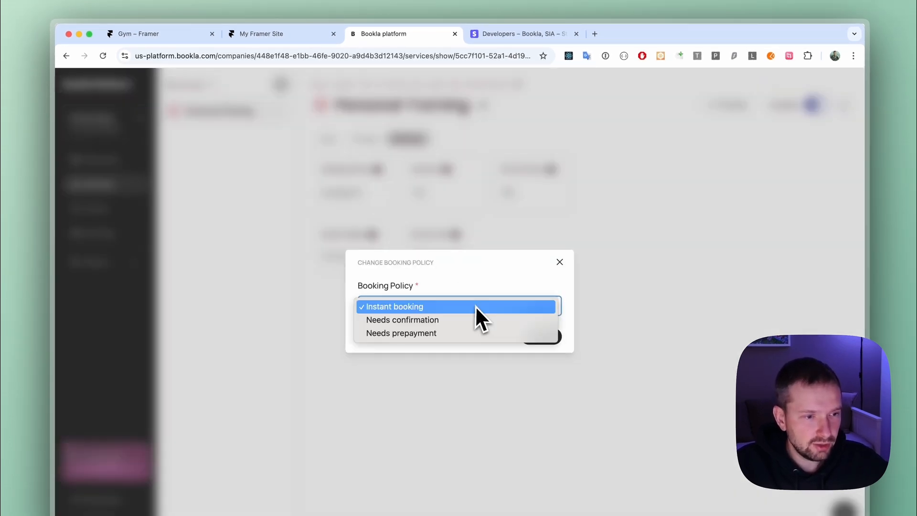
left_click(402, 333)
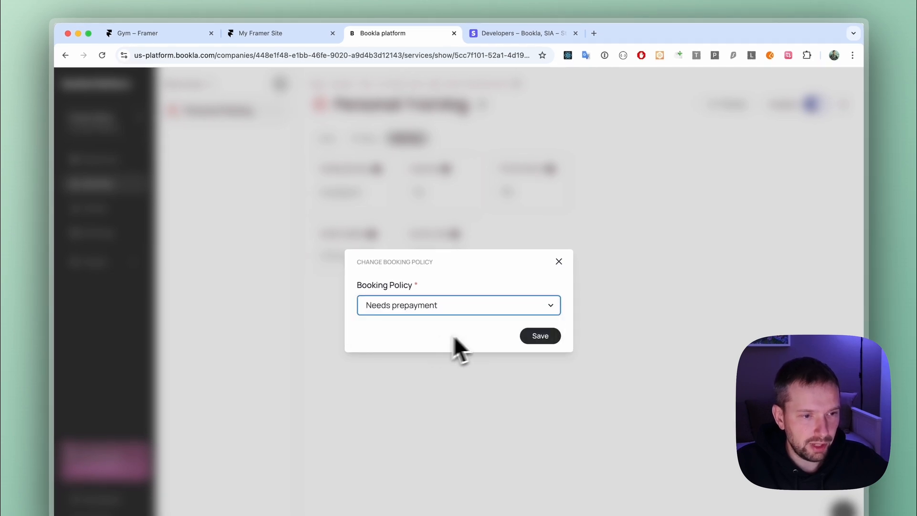
left_click(540, 336)
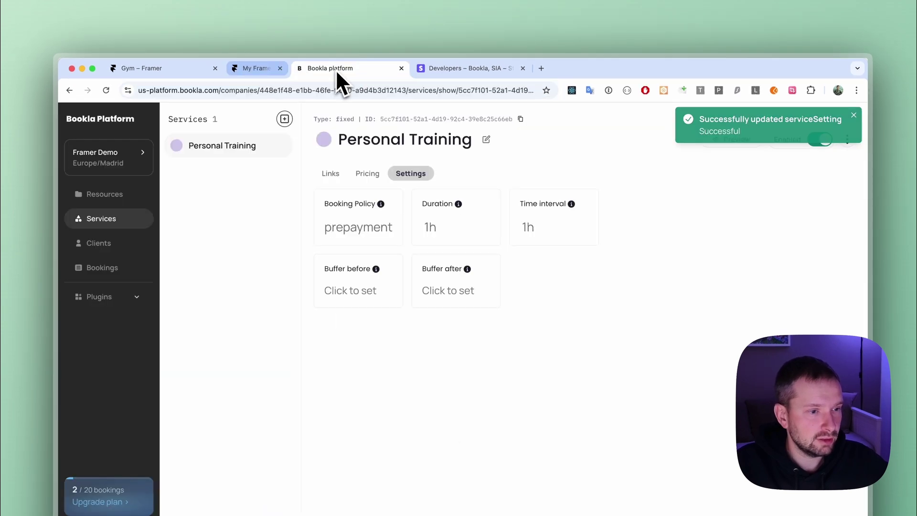
left_click(141, 68)
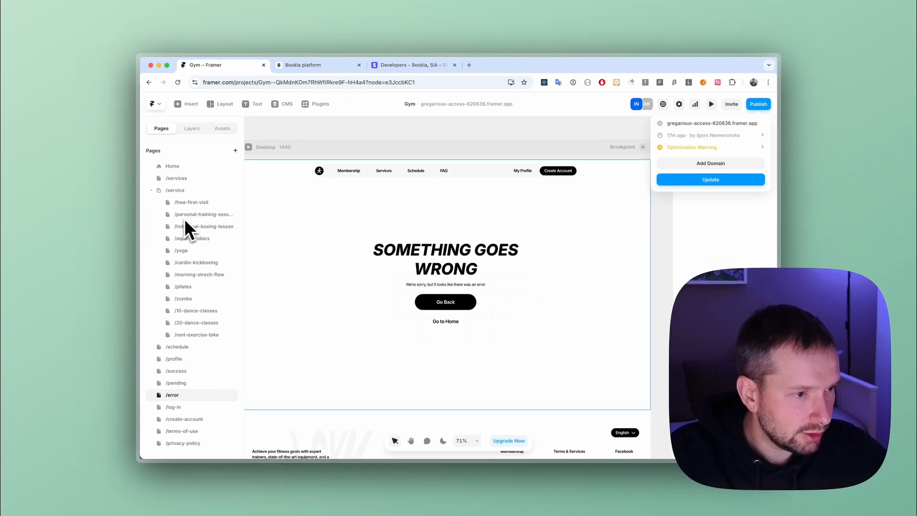
Step: Republish the Gym site from the personal-training-session page, then preview it and pick Monday 23
left_click(203, 214)
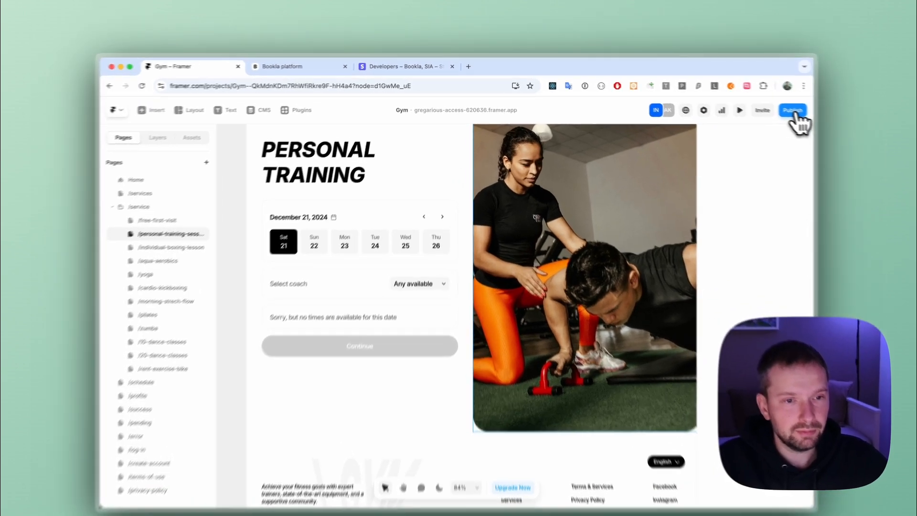
left_click(792, 110)
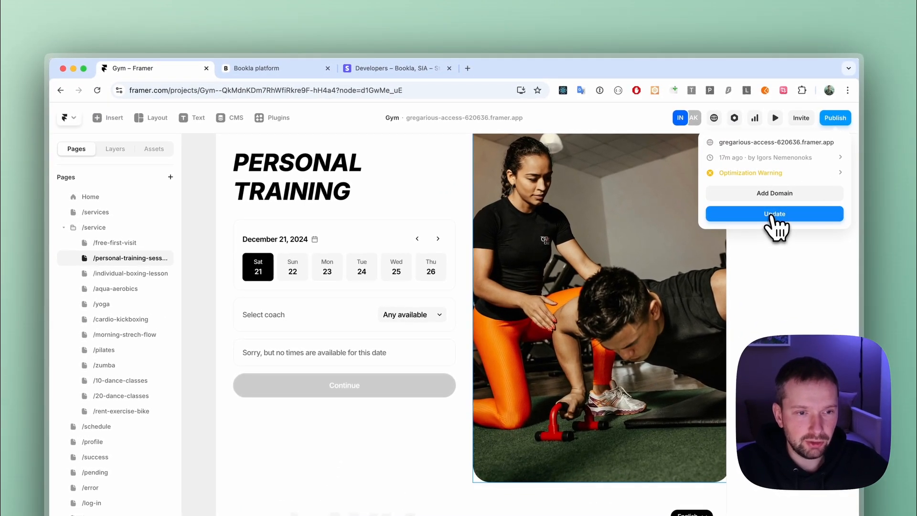
left_click(774, 213)
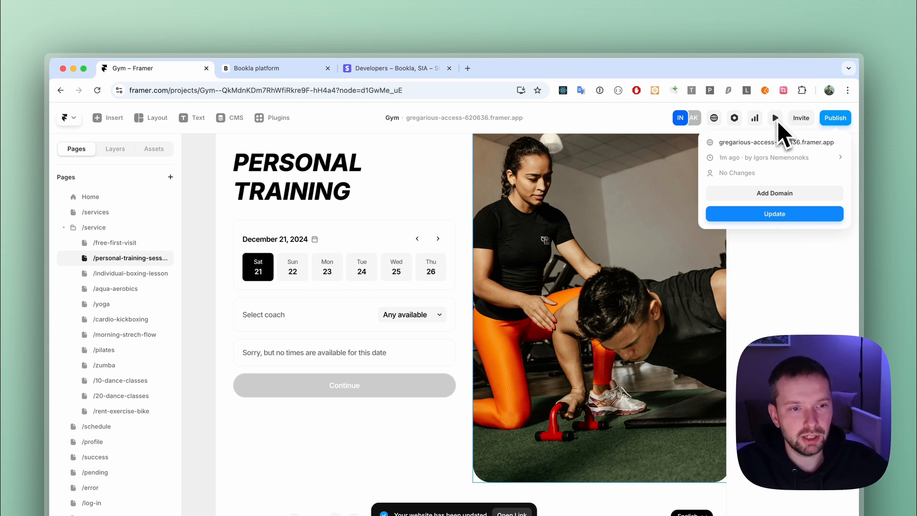
left_click(775, 118)
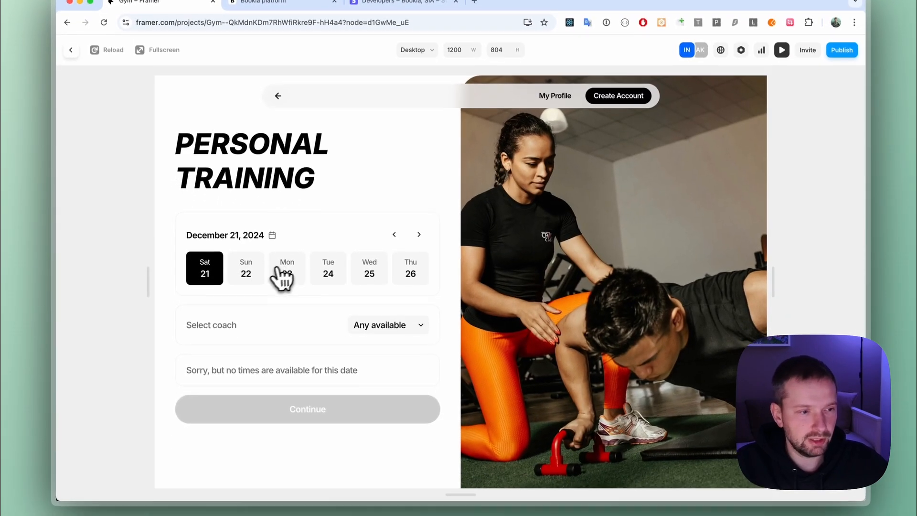
left_click(287, 268)
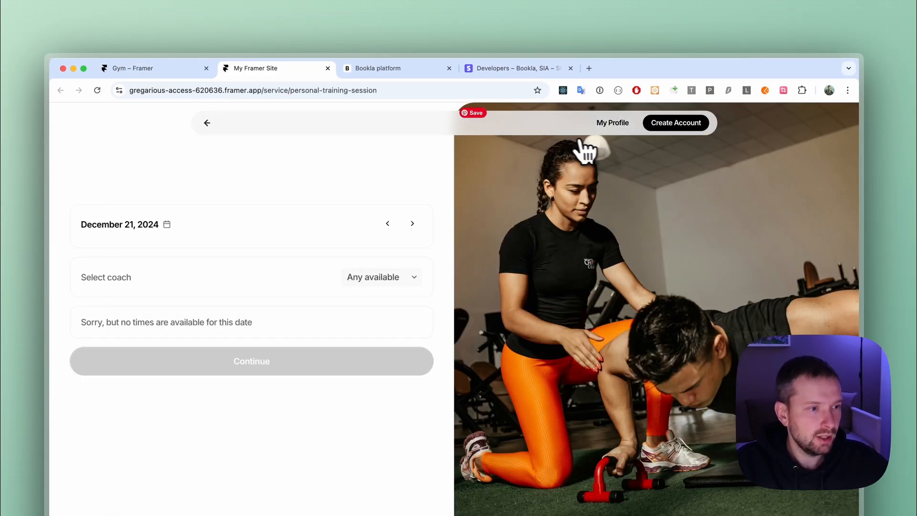
Step: Choose Monday, December 23 at 11:00 AM for the Personal Training session
scroll("up", 3)
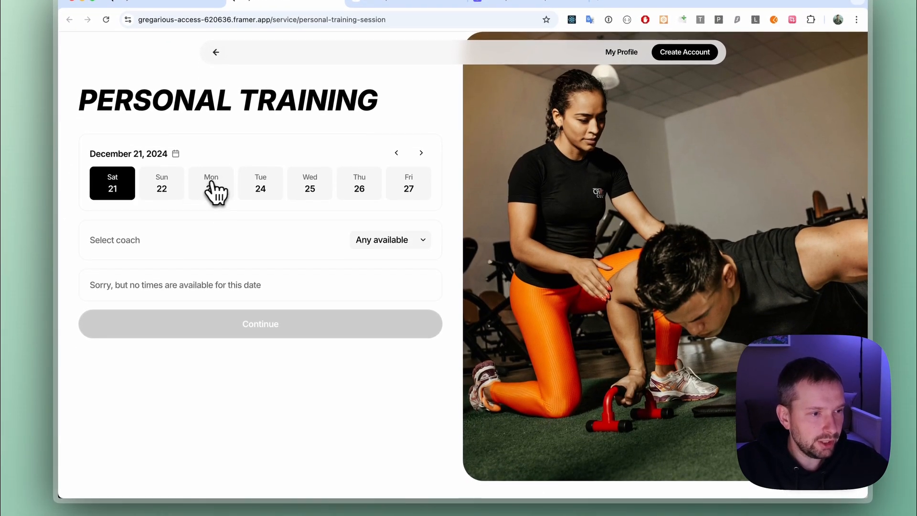
left_click(211, 183)
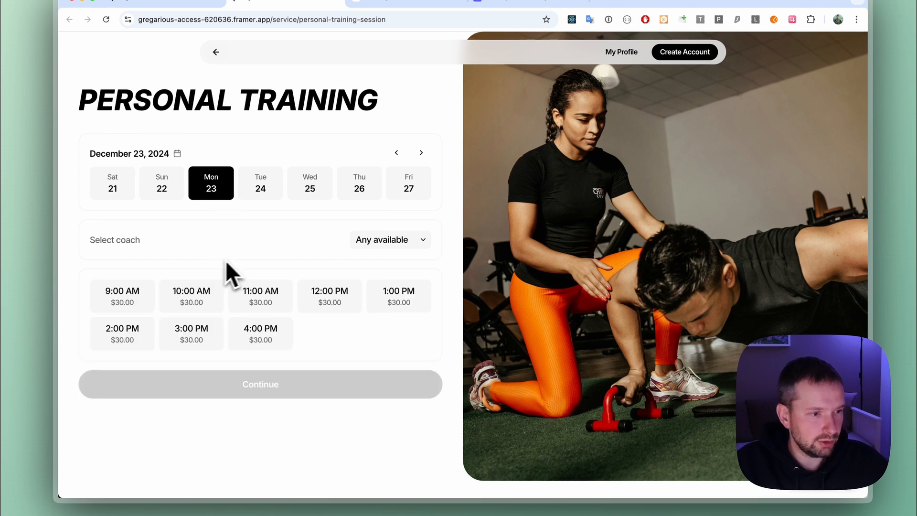
left_click(261, 297)
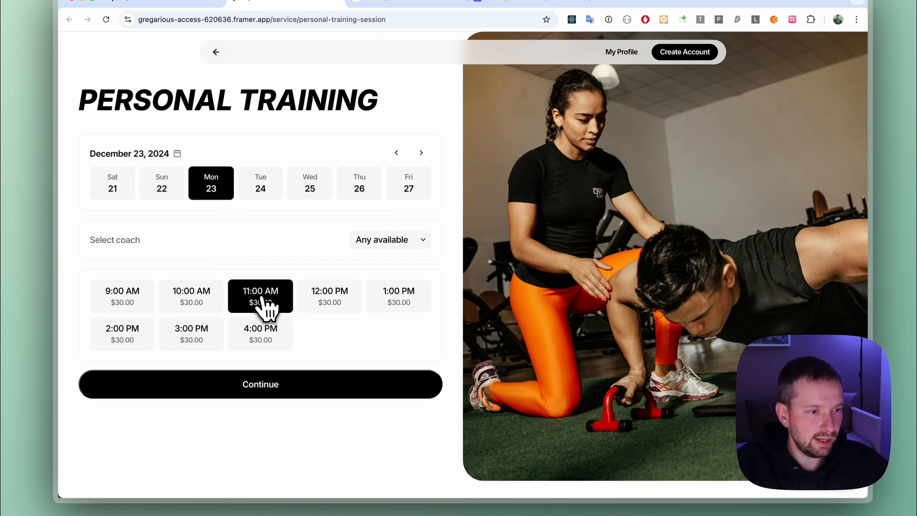
left_click(259, 383)
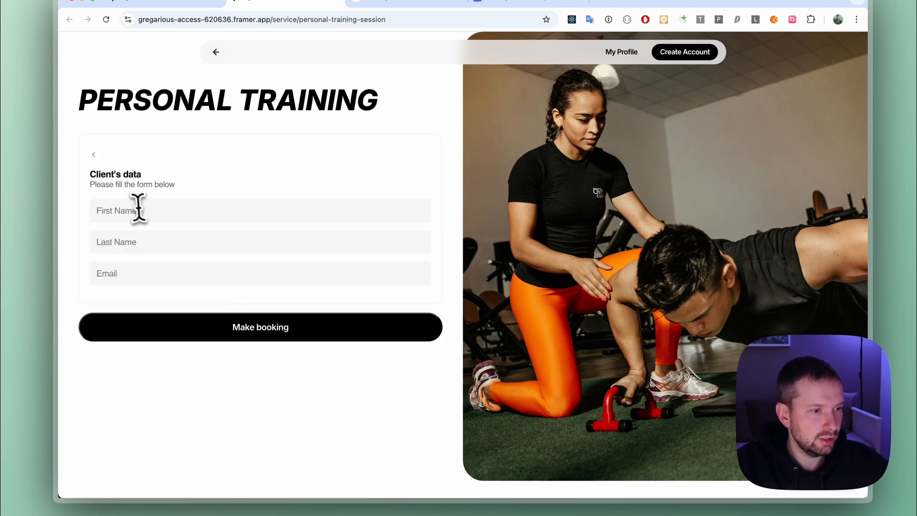
type("J")
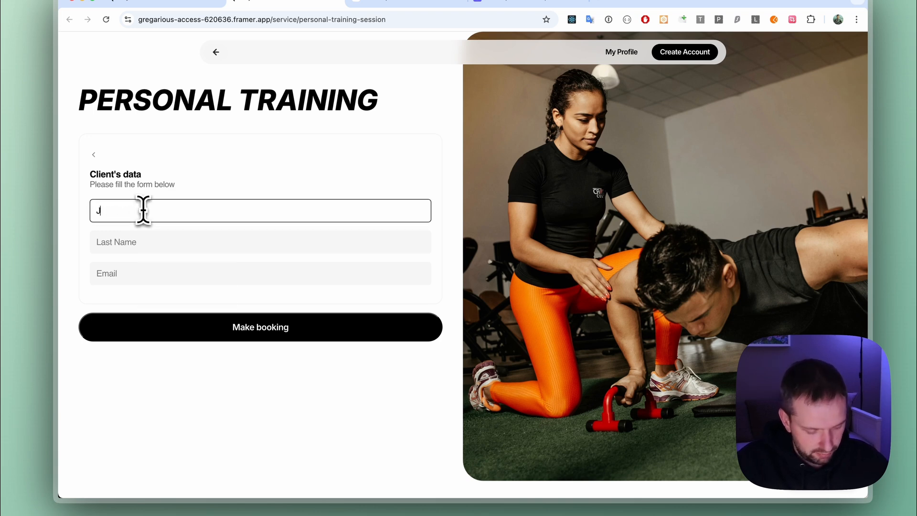
type("Smith")
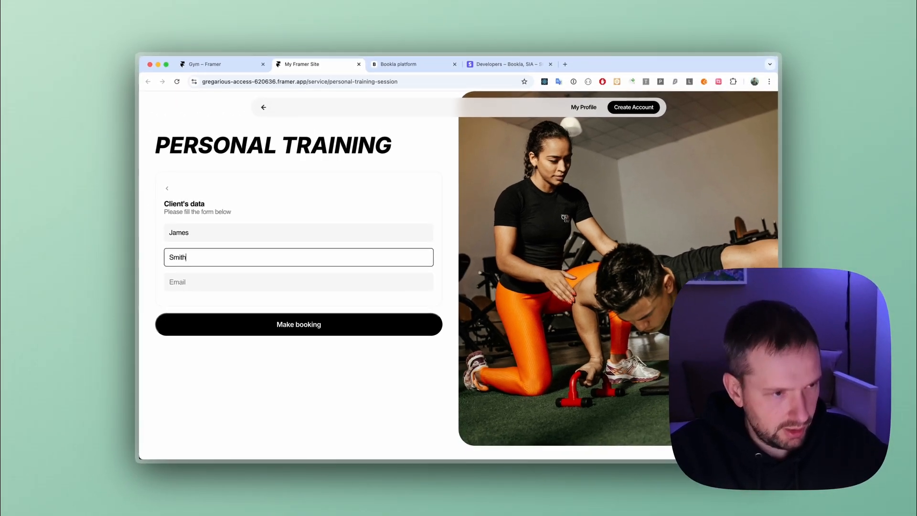
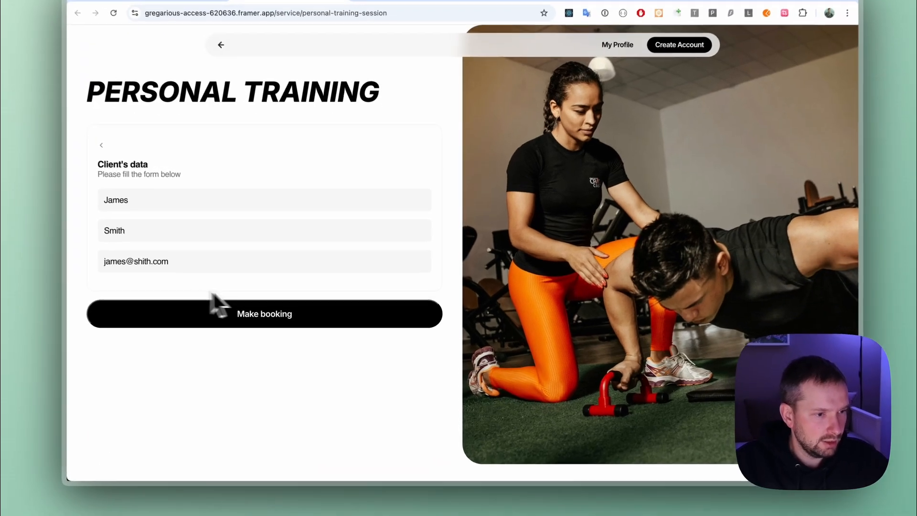
left_click(263, 313)
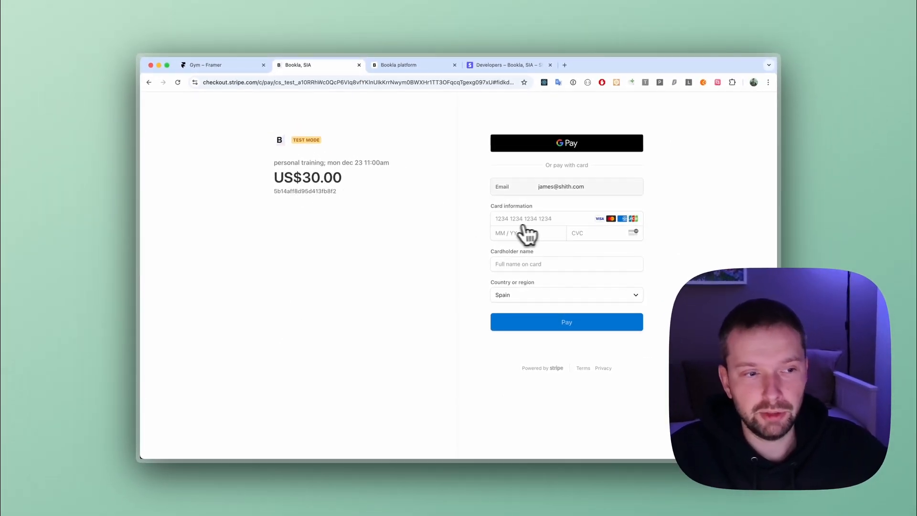
mouse_move(511, 275)
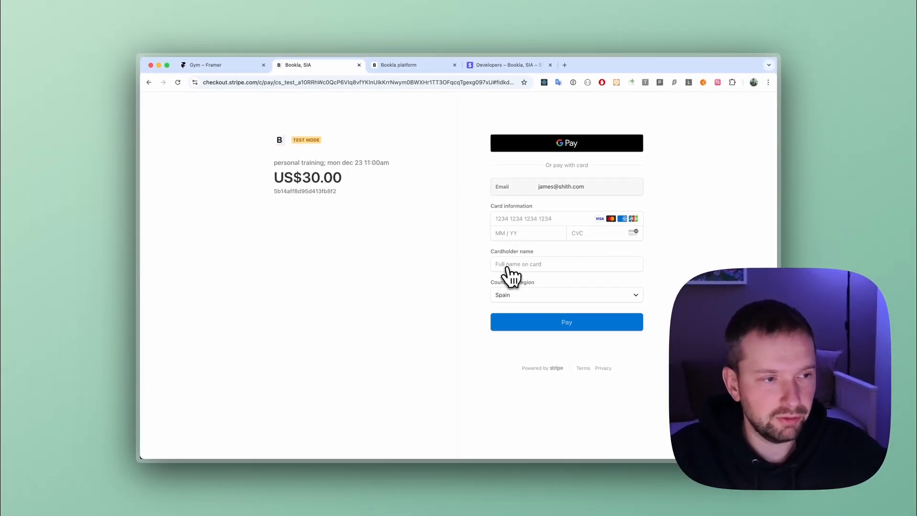
mouse_move(480, 229)
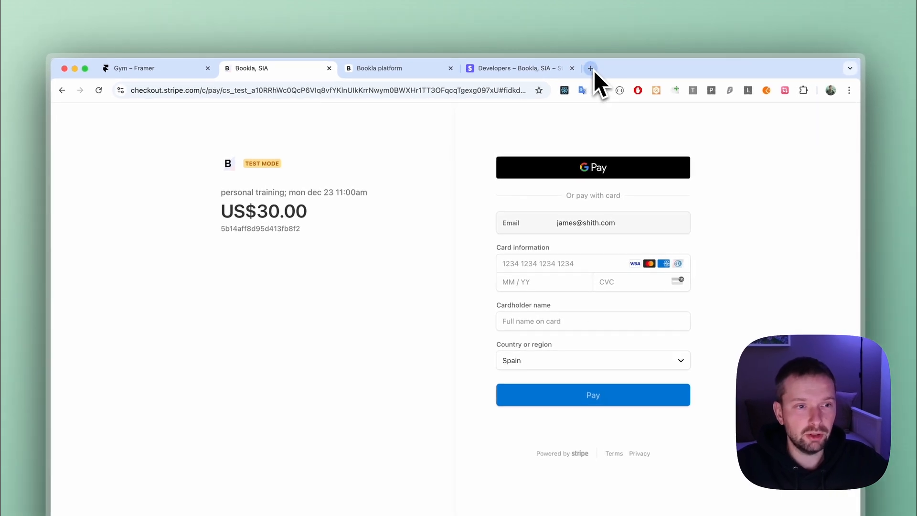
Step: Open Stripe's test card numbers documentation in a new browser tab
left_click(591, 68)
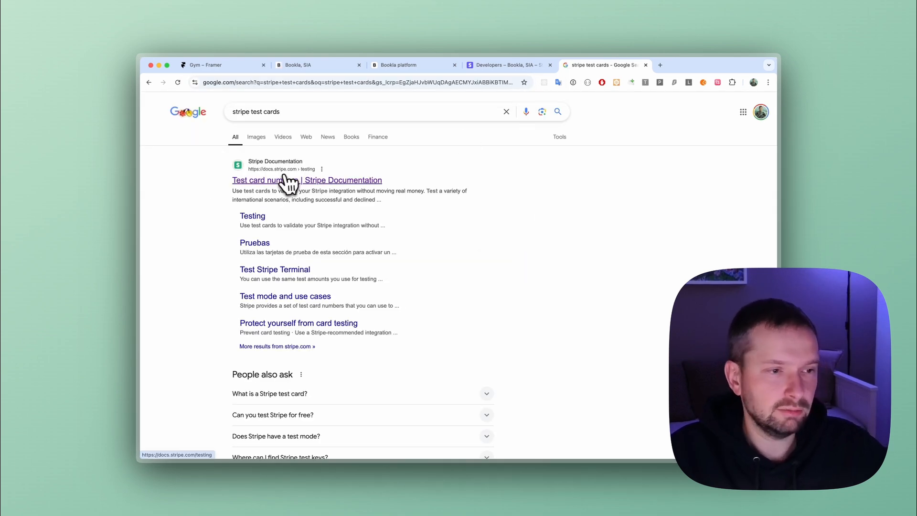
left_click(307, 179)
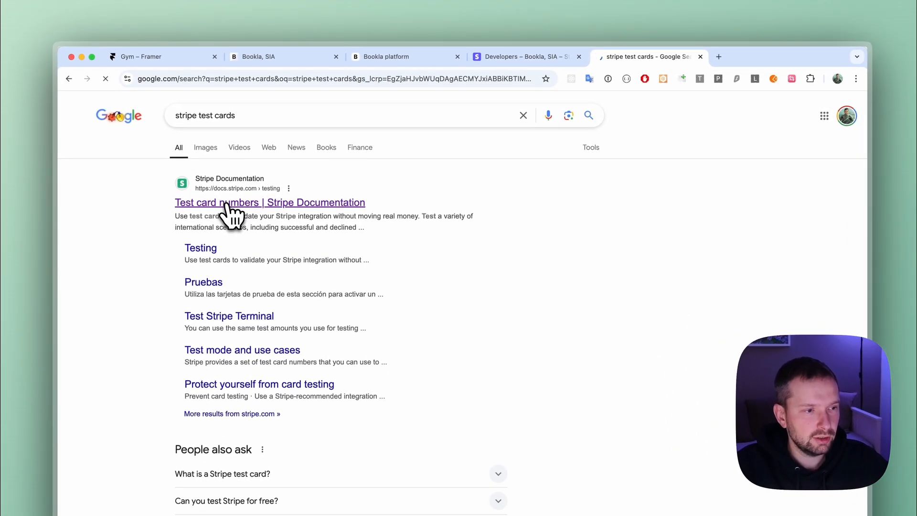
left_click(270, 203)
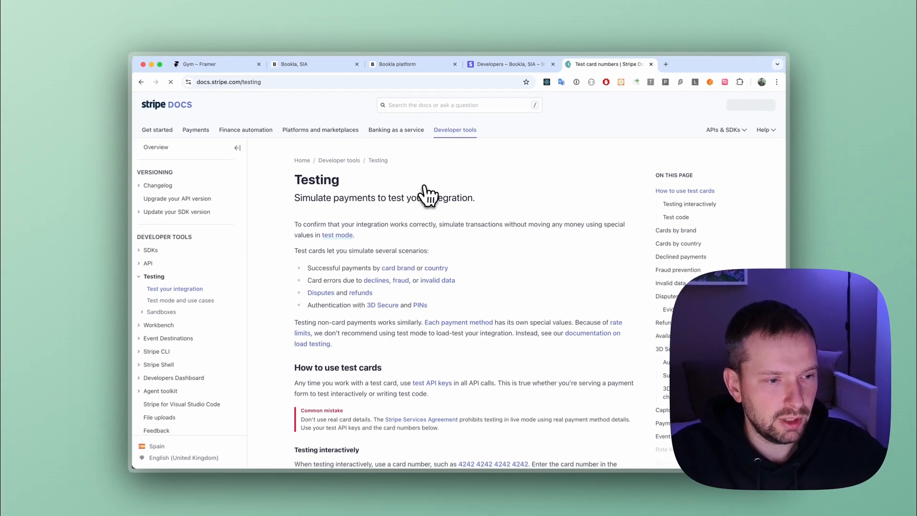
scroll("down", 3)
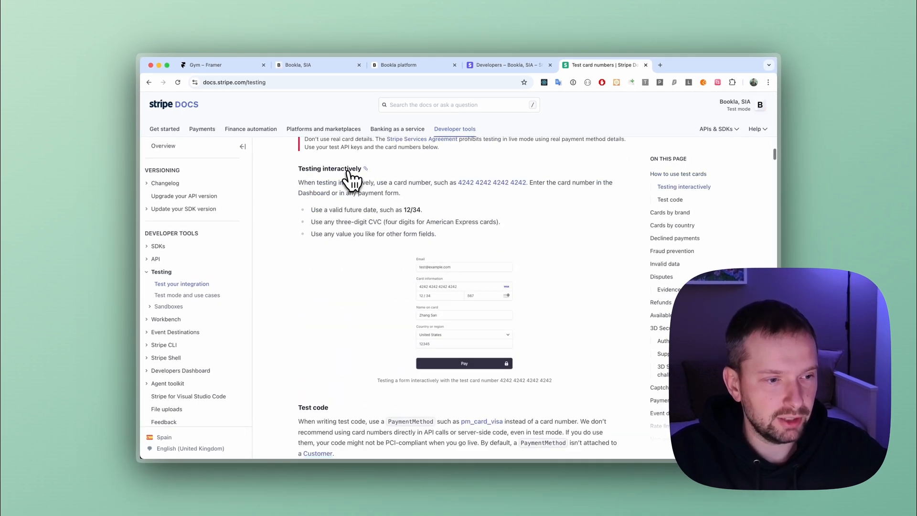
scroll("down", 3)
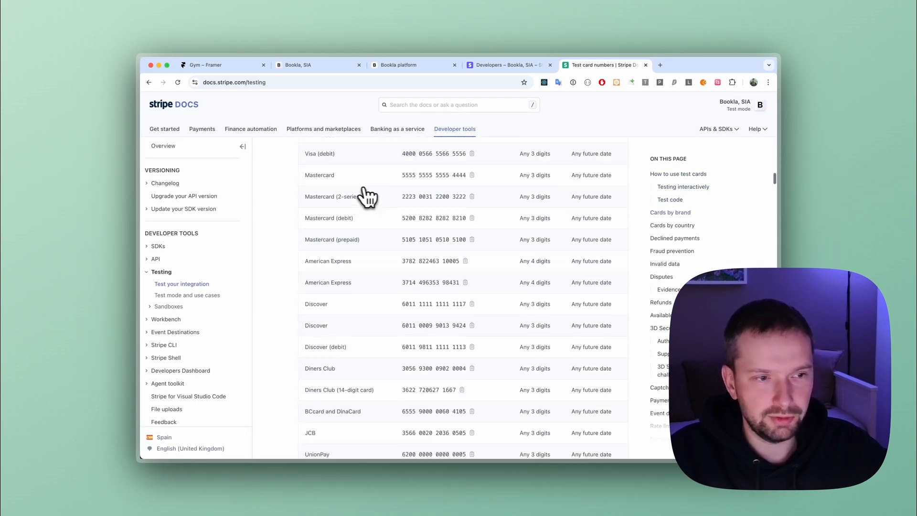
scroll("up", 3)
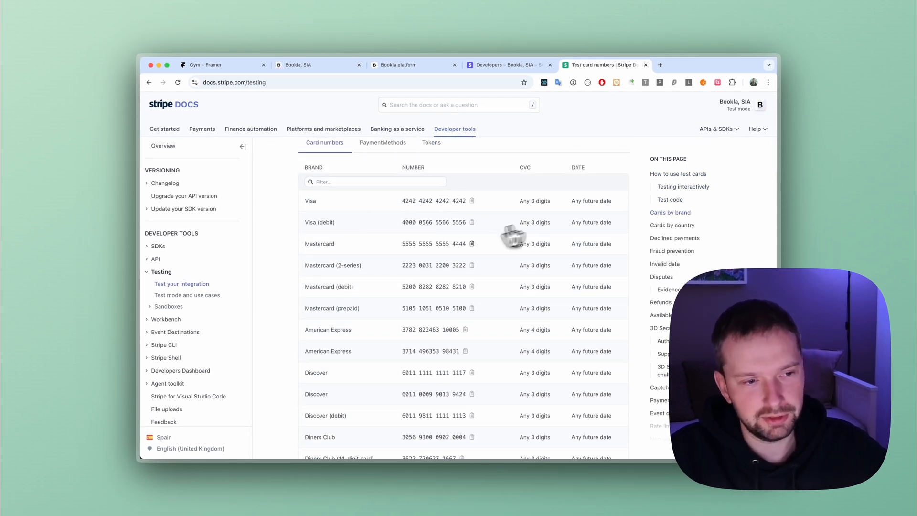
mouse_move(310, 219)
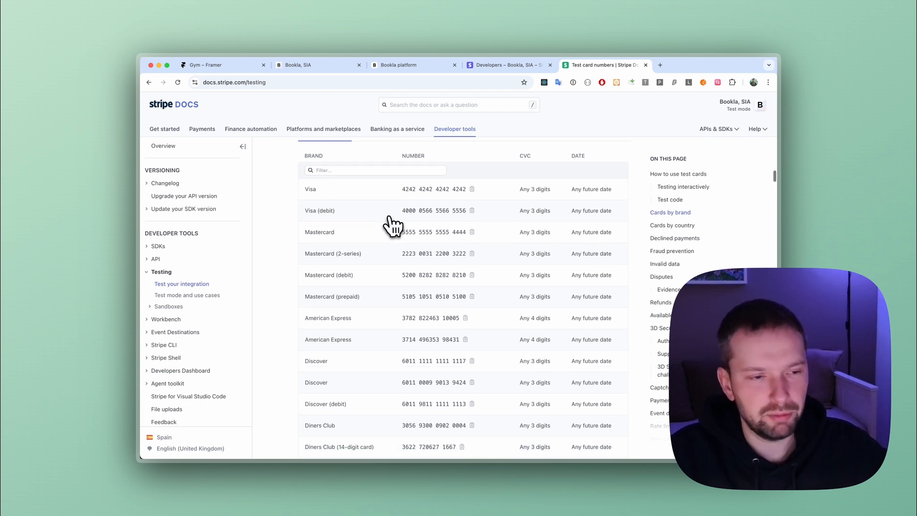
scroll("down", 3)
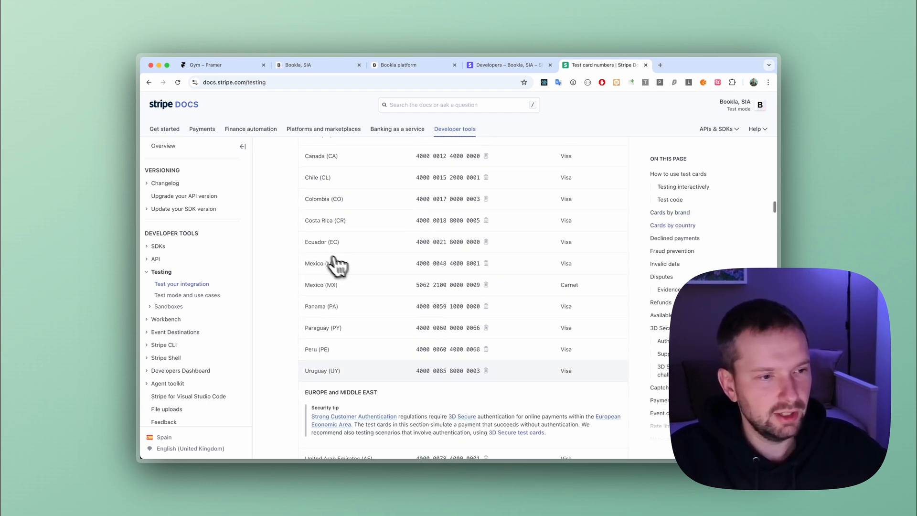
scroll("up", 3)
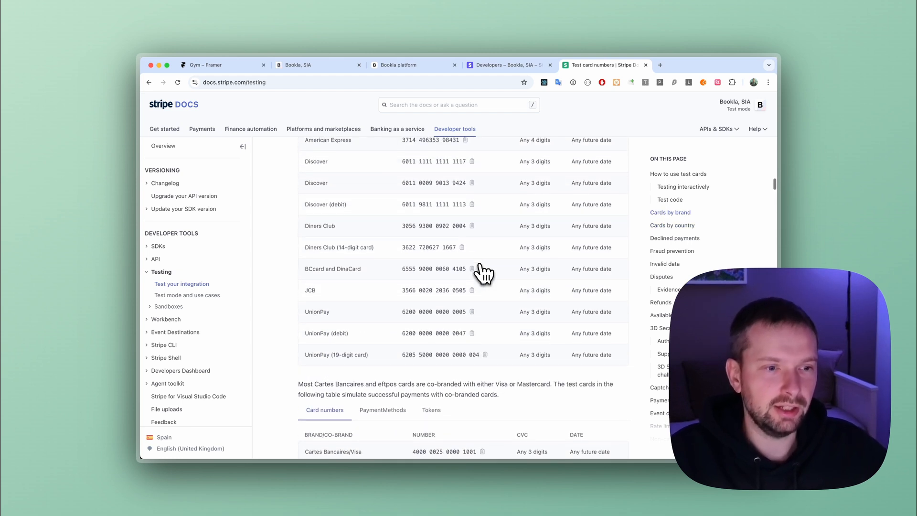
scroll("up", 3)
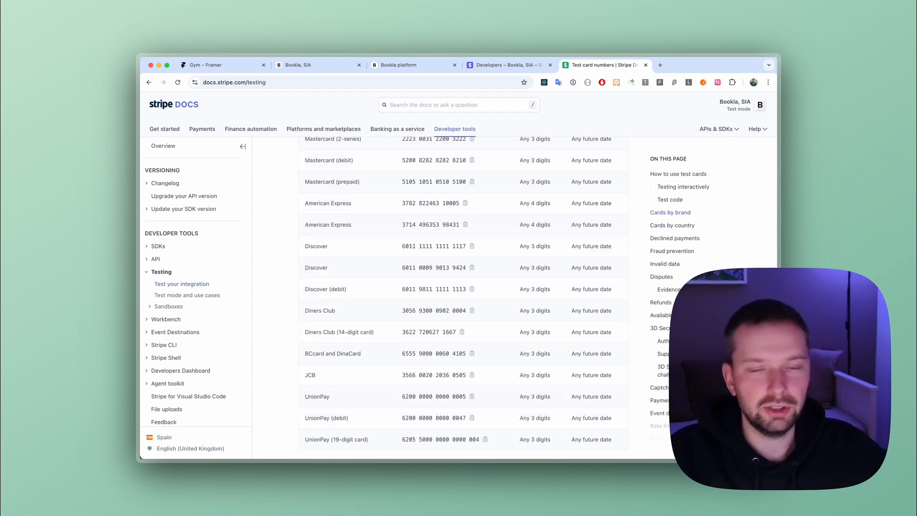
scroll("up", 3)
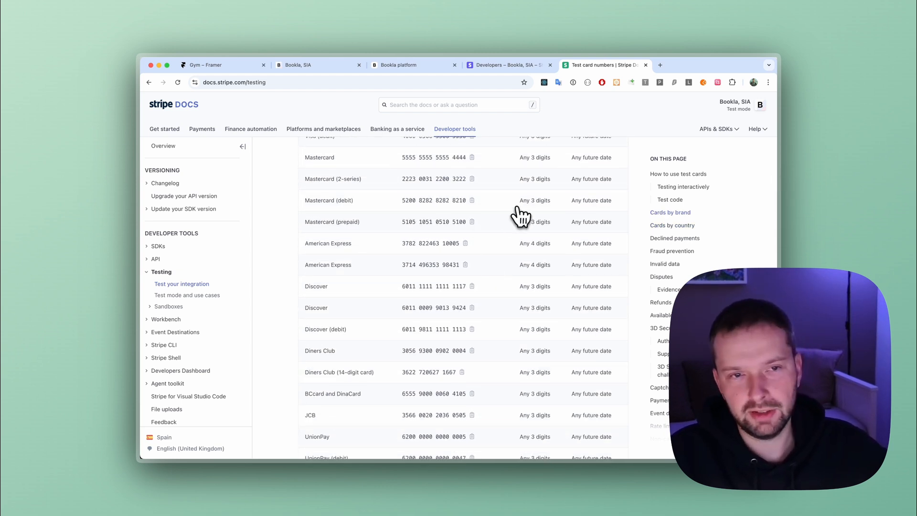
scroll("up", 3)
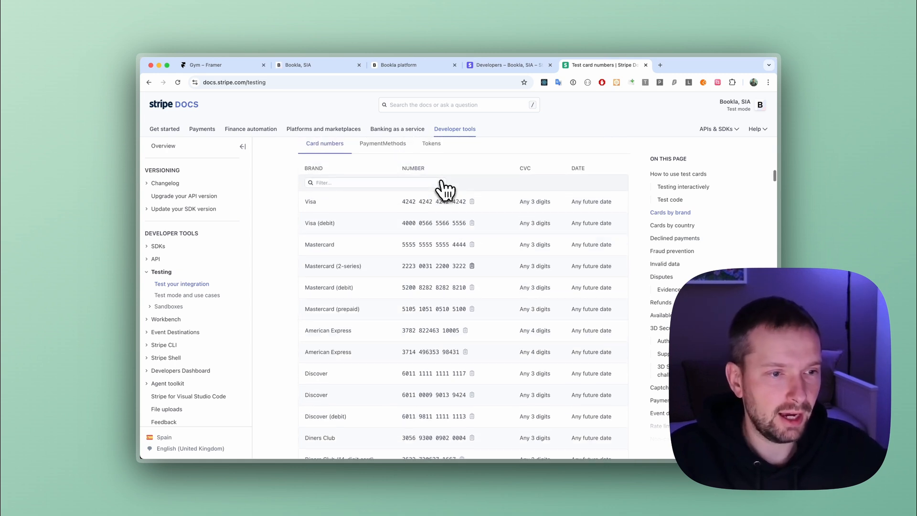
mouse_move(468, 196)
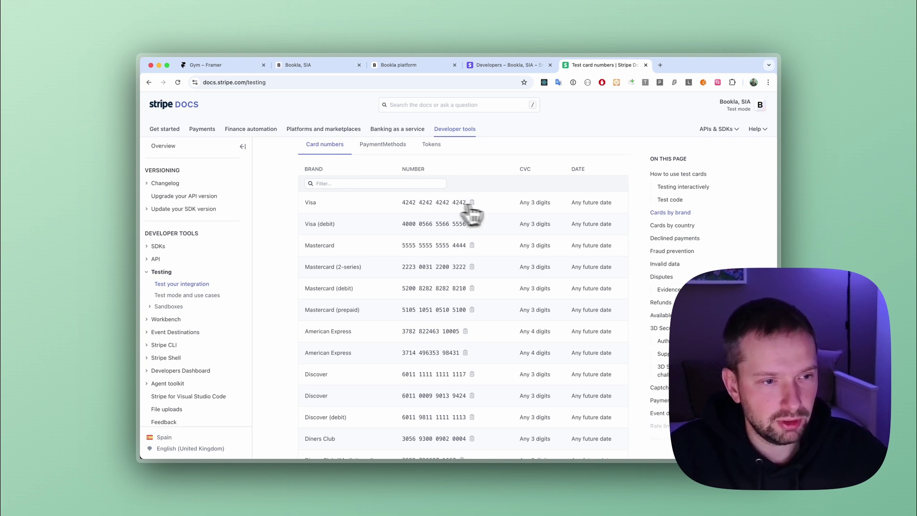
left_click(472, 202)
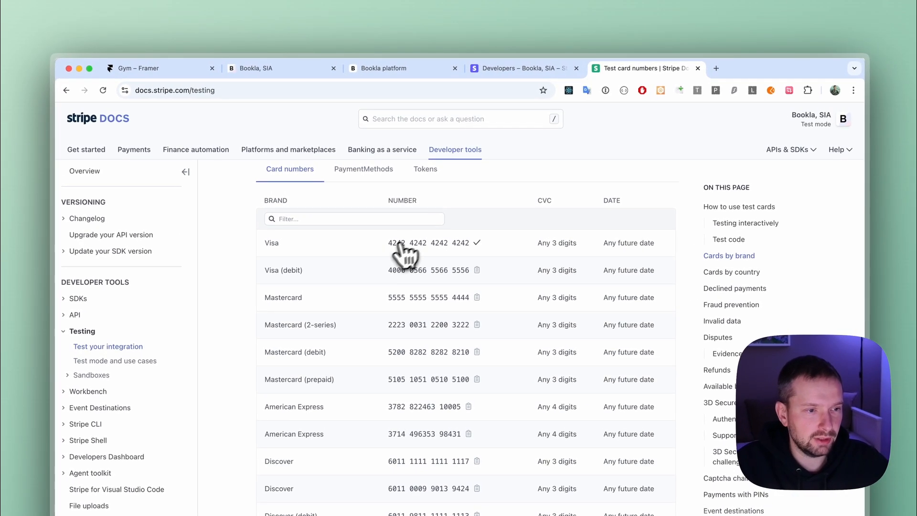
left_click(384, 68)
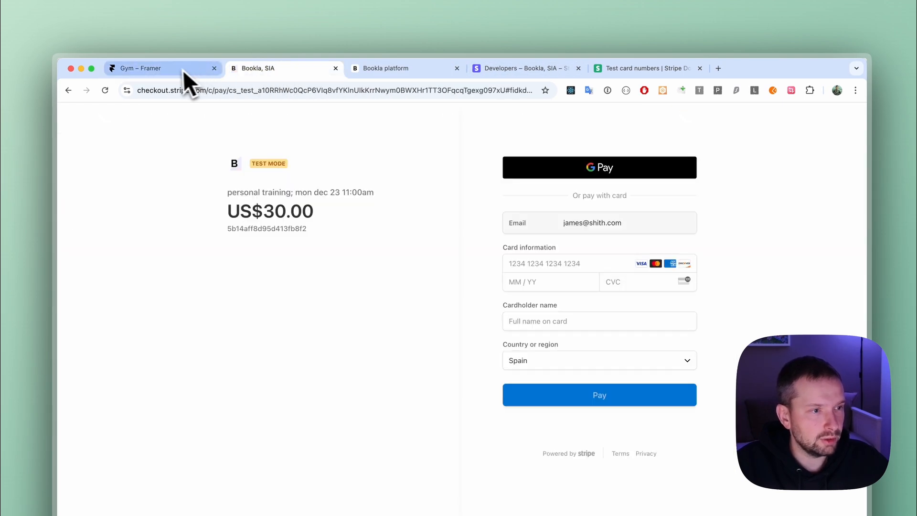
type("4242 4242 4242 4242")
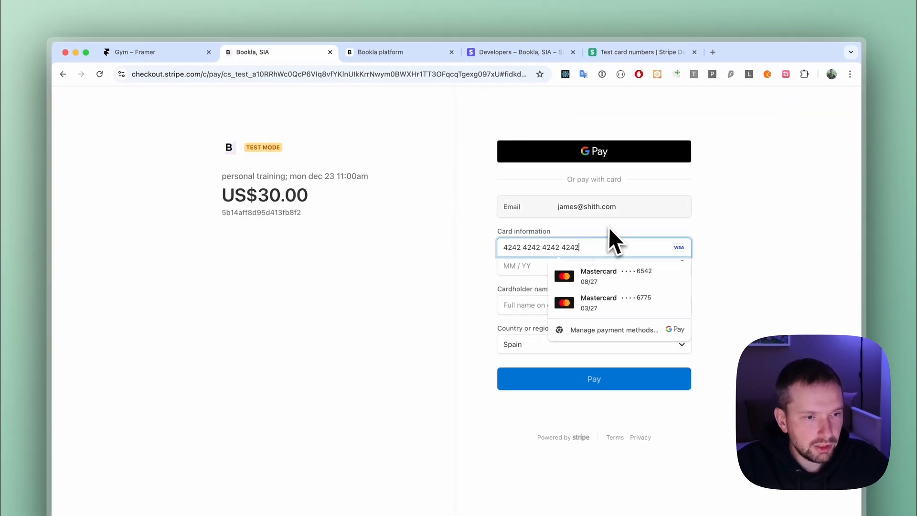
left_click(530, 266)
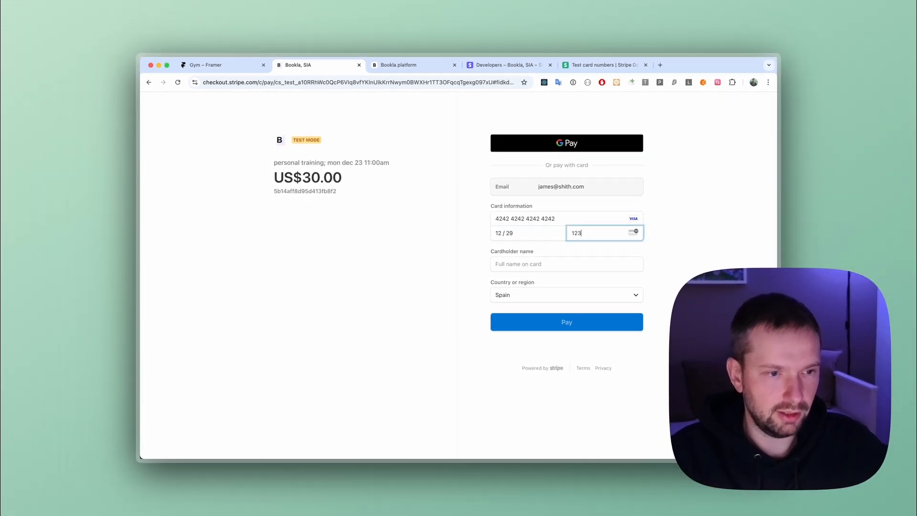
left_click(566, 264)
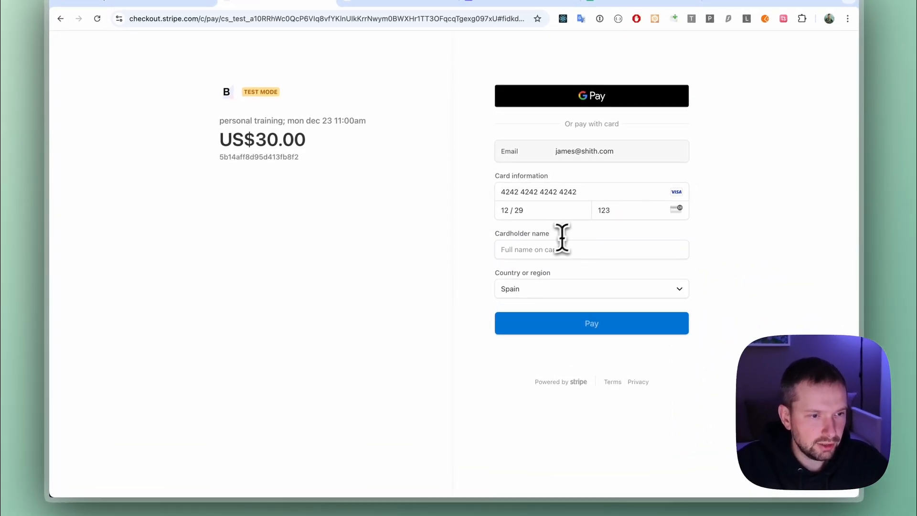
Step: Enter cardholder name James Smith and submit the US$30.00 payment
left_click(591, 250)
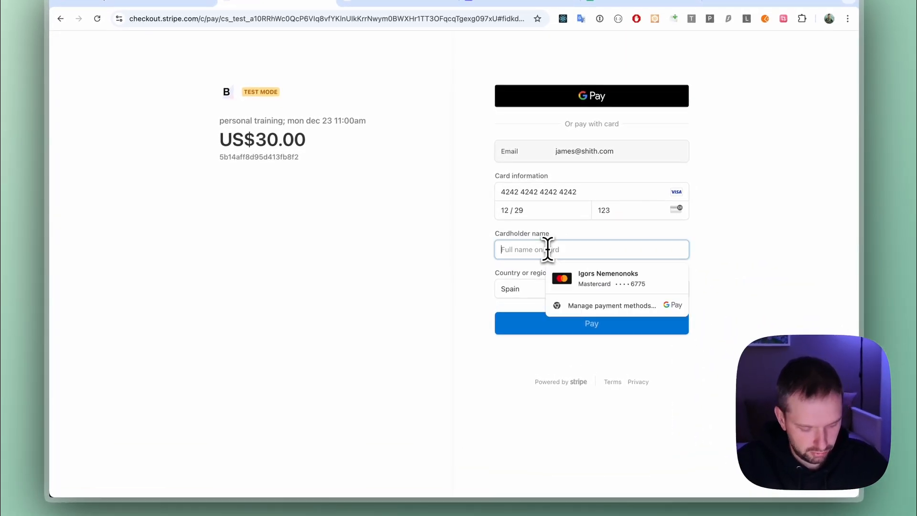
type("James Smith")
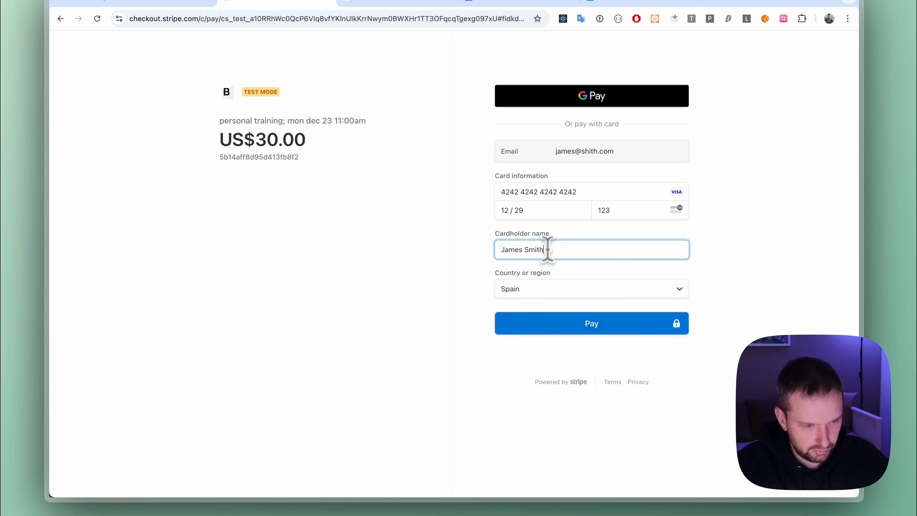
mouse_move(717, 284)
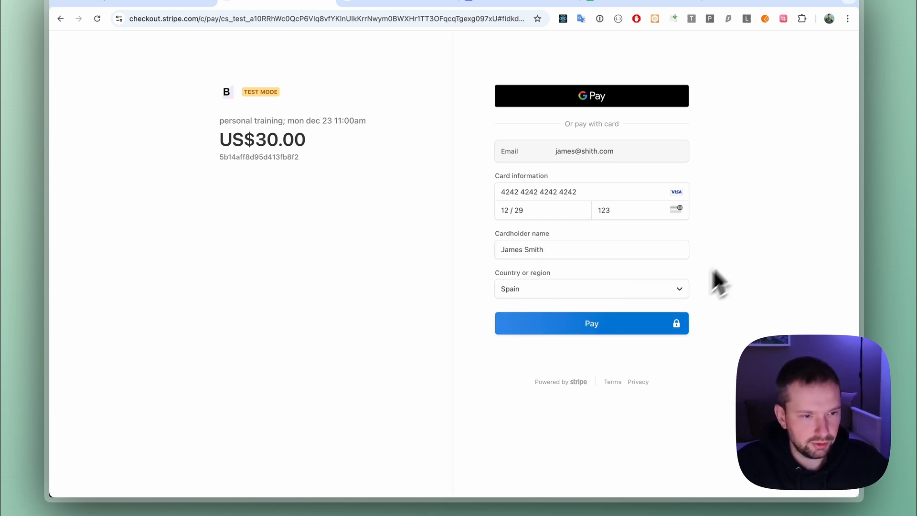
left_click(591, 323)
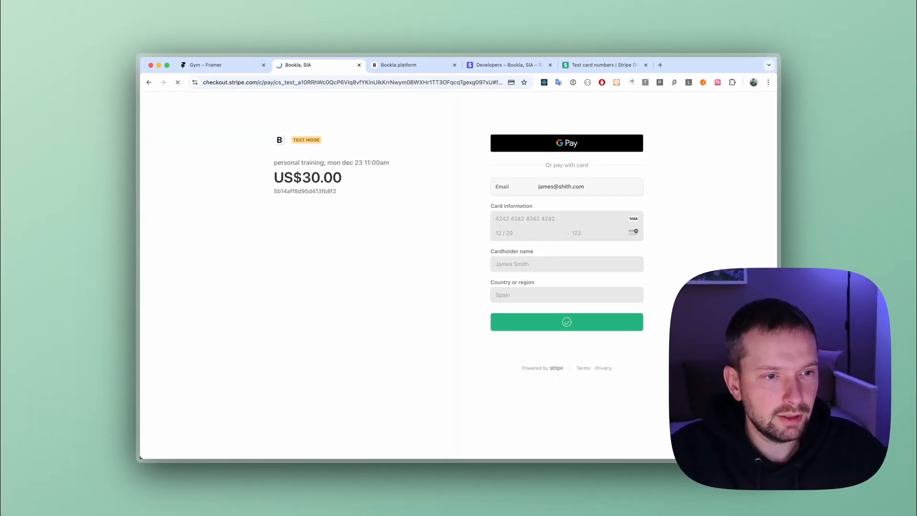
left_click(566, 321)
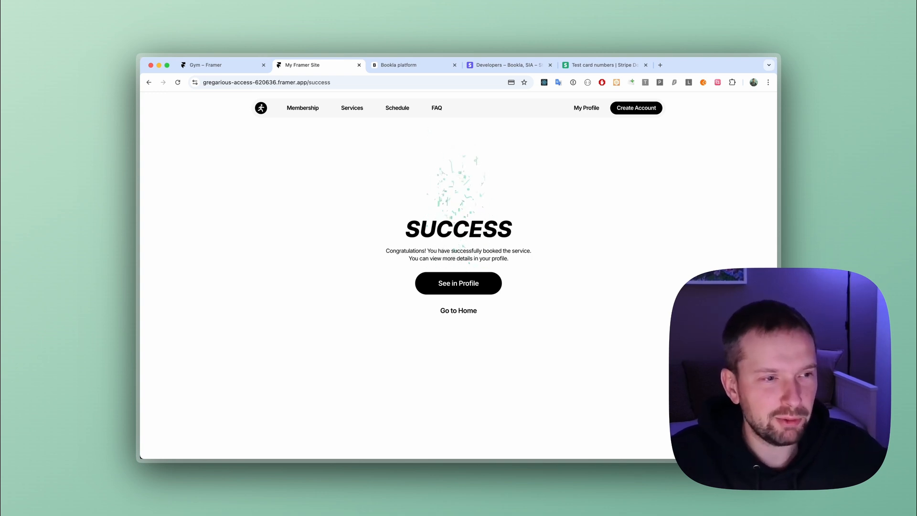
mouse_move(488, 94)
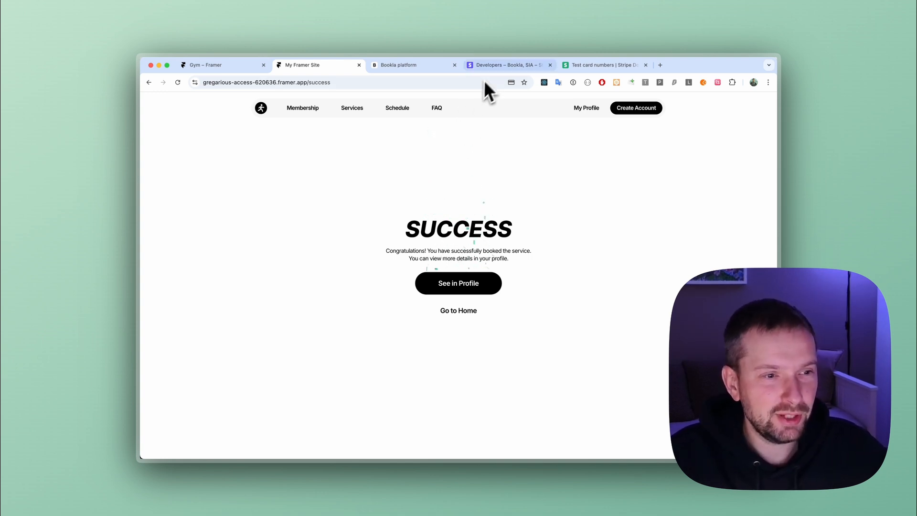
mouse_move(508, 64)
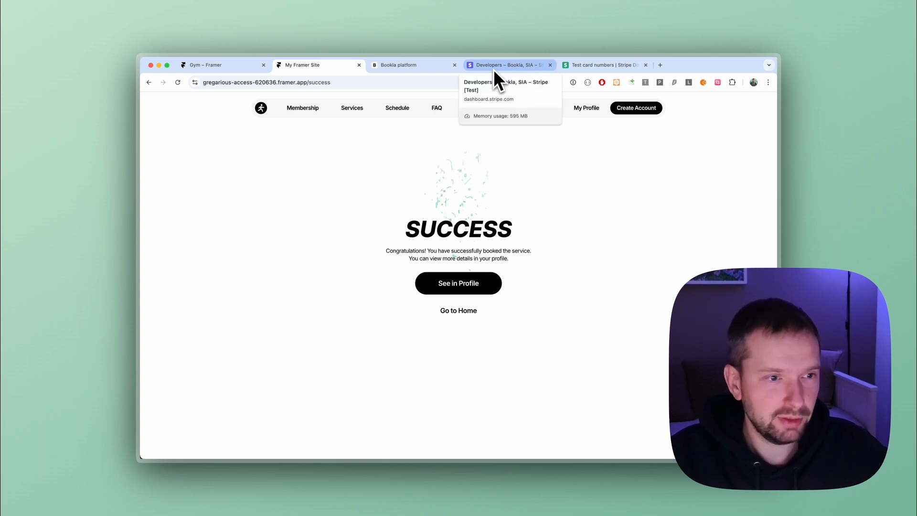
left_click(509, 65)
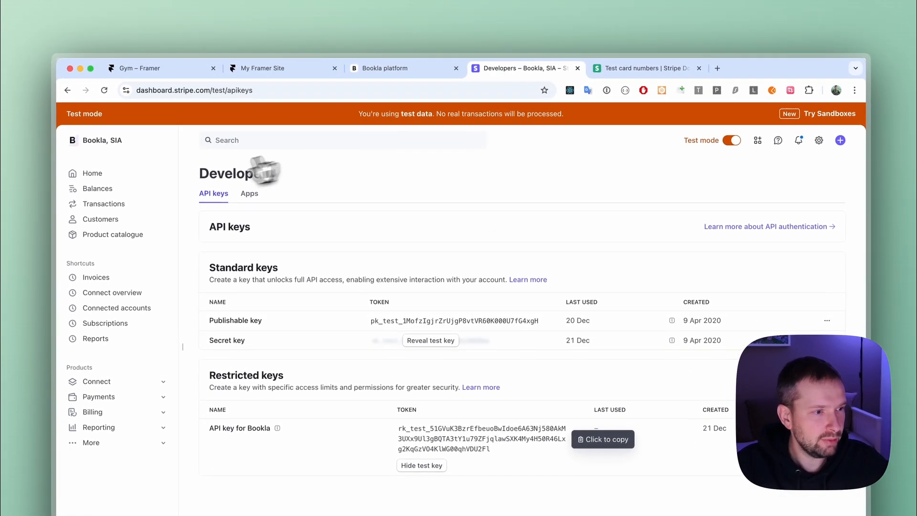
left_click(104, 200)
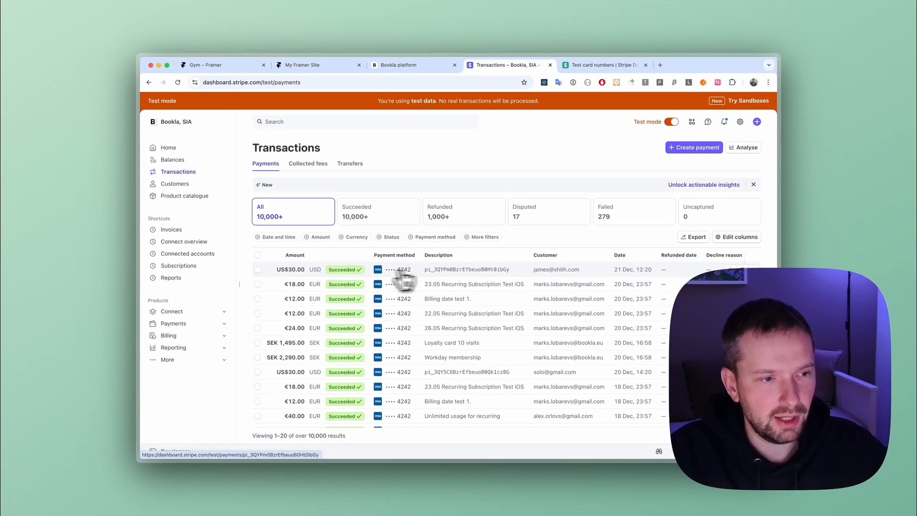
mouse_move(573, 281)
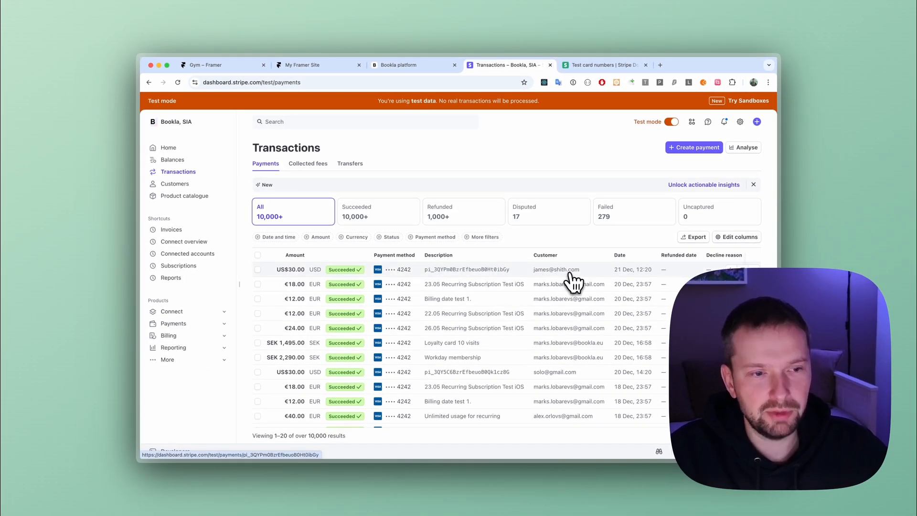
mouse_move(321, 327)
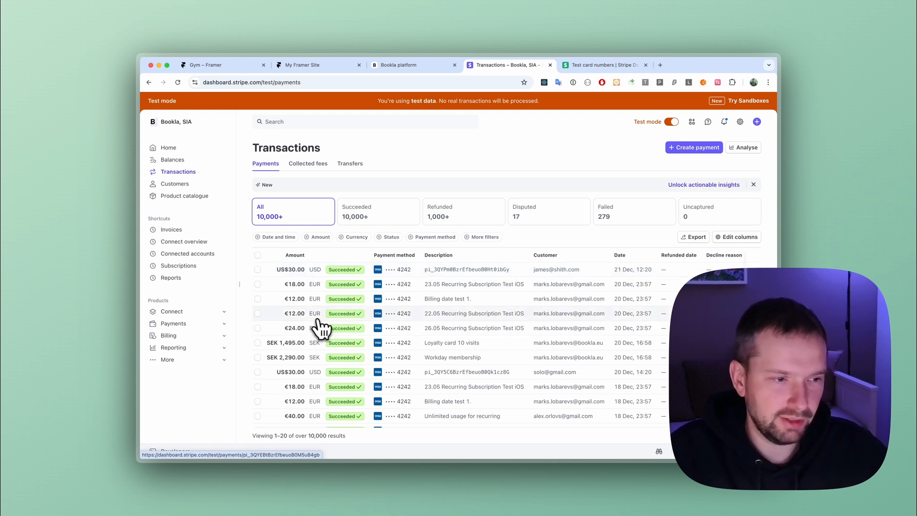
mouse_move(315, 323)
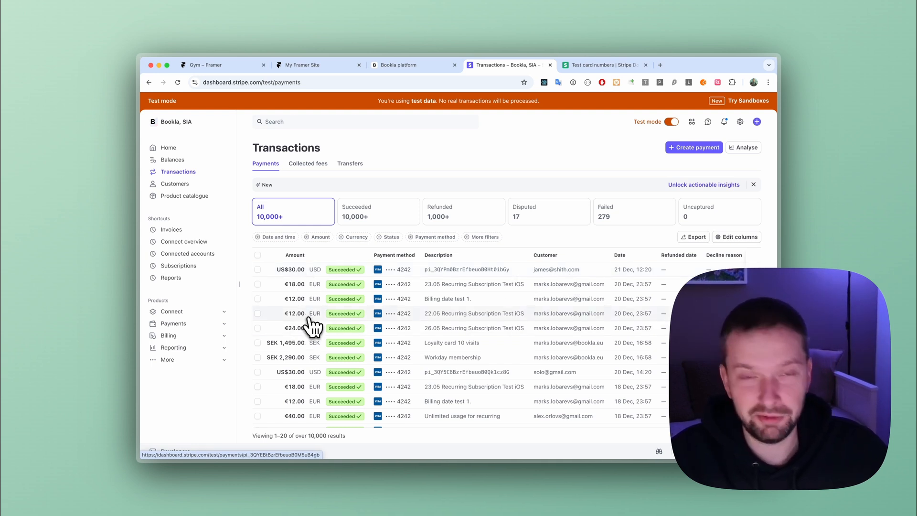
mouse_move(345, 269)
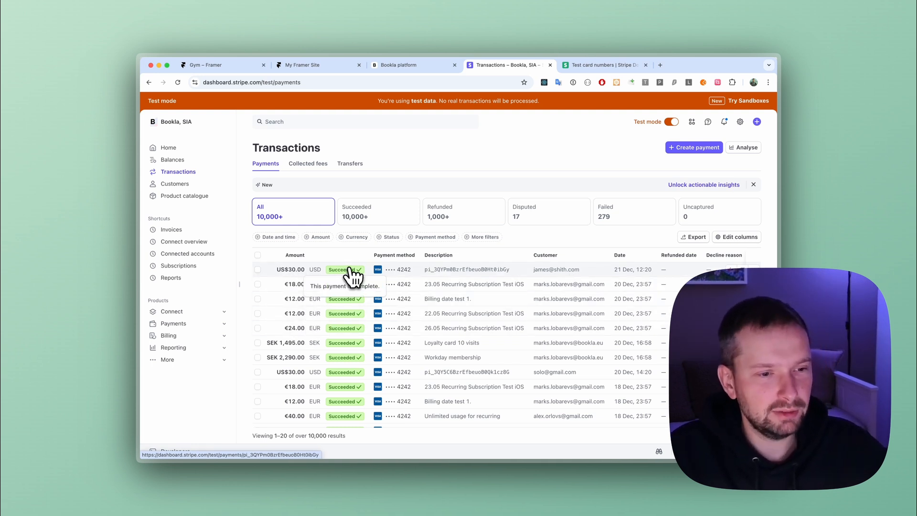
mouse_move(298, 275)
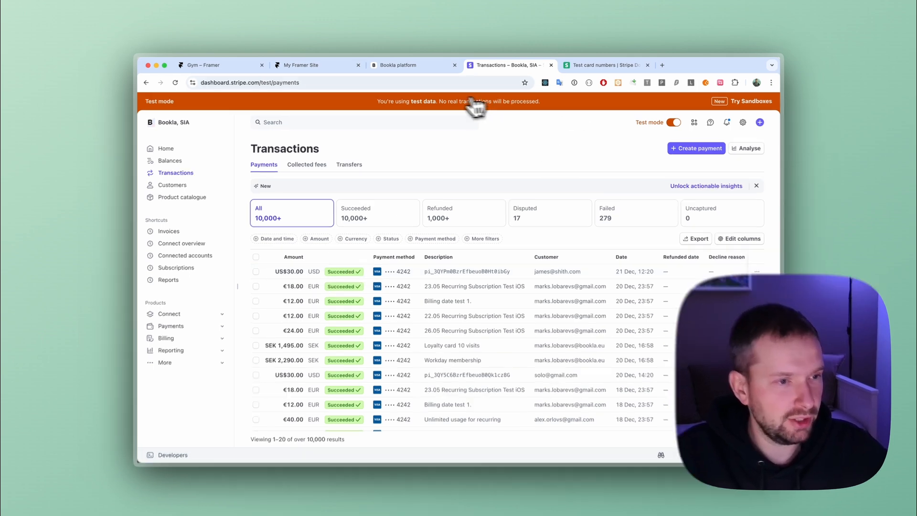
left_click(398, 65)
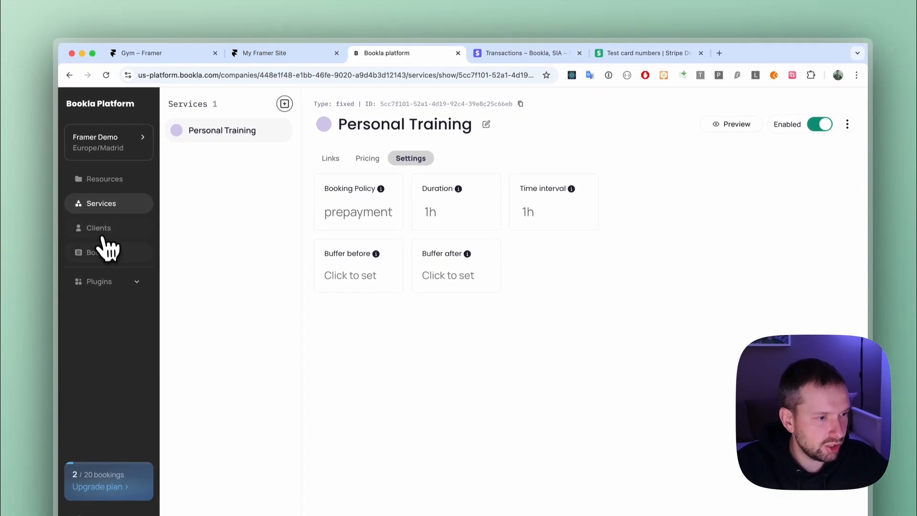
left_click(102, 252)
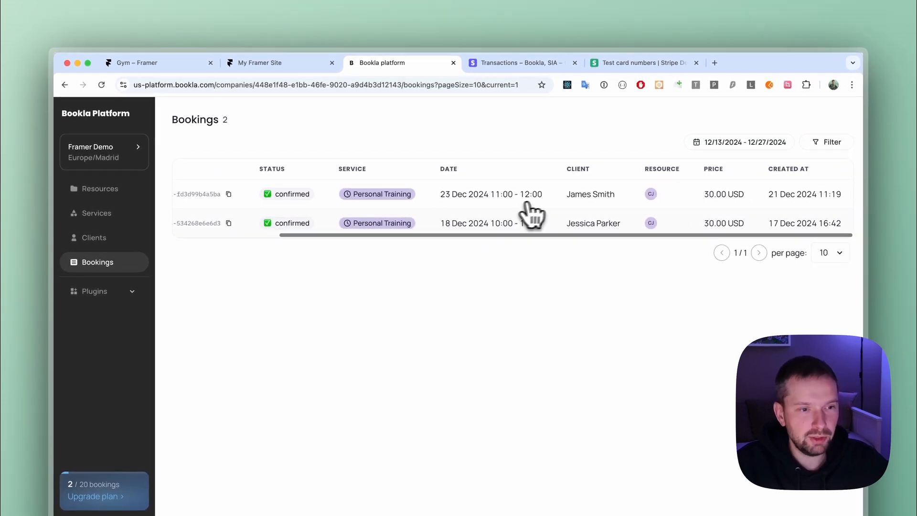
double_click(590, 193)
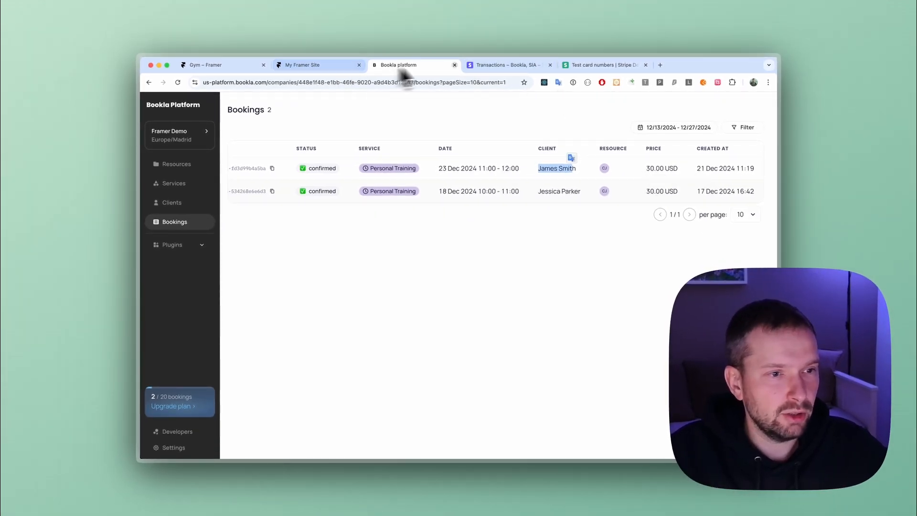
mouse_move(488, 70)
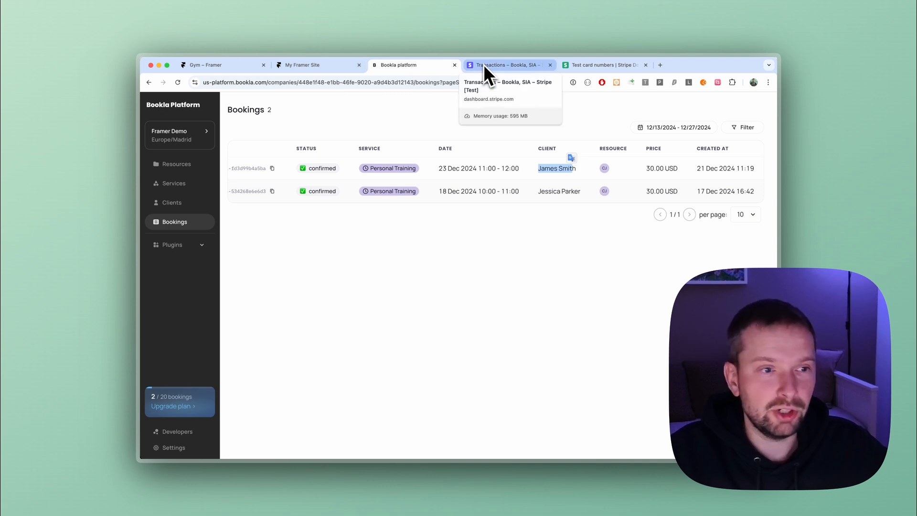